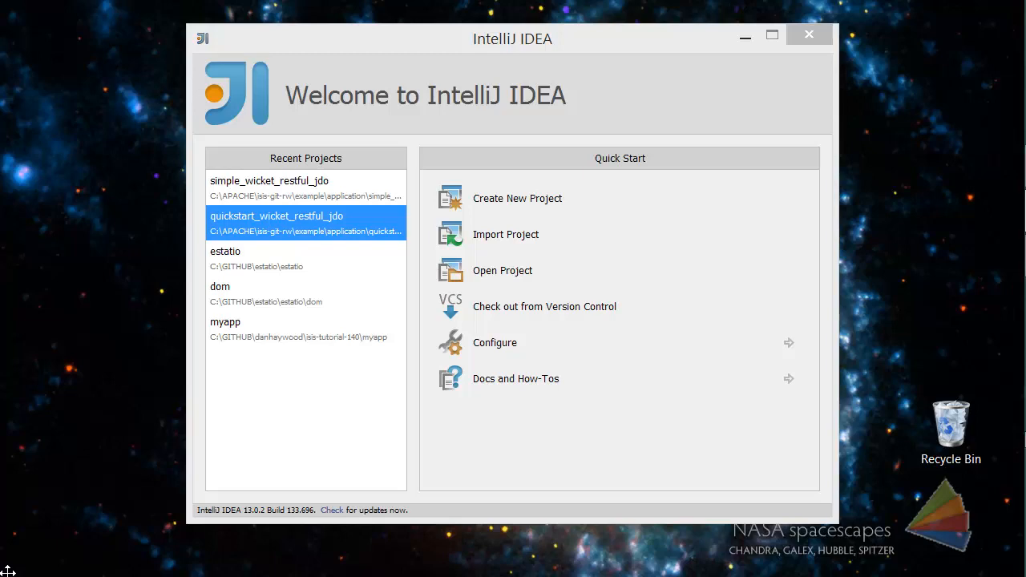
{"action": "mouse_move", "coordinate": [393, 551]}
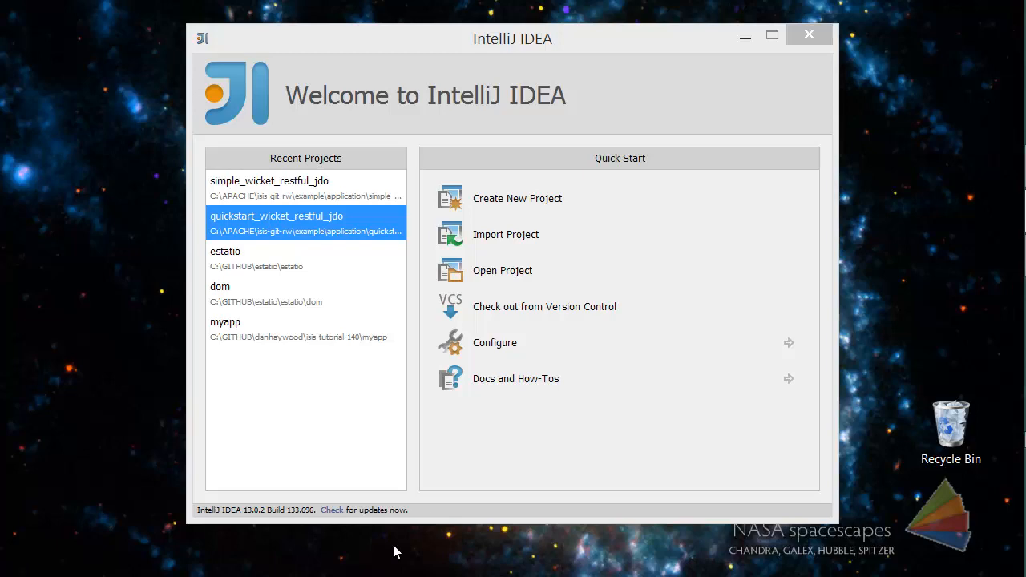
Begin Import Project and pick the simple_wicket_restful_jdo folder as the source
{"action": "left_click", "coordinate": [506, 235]}
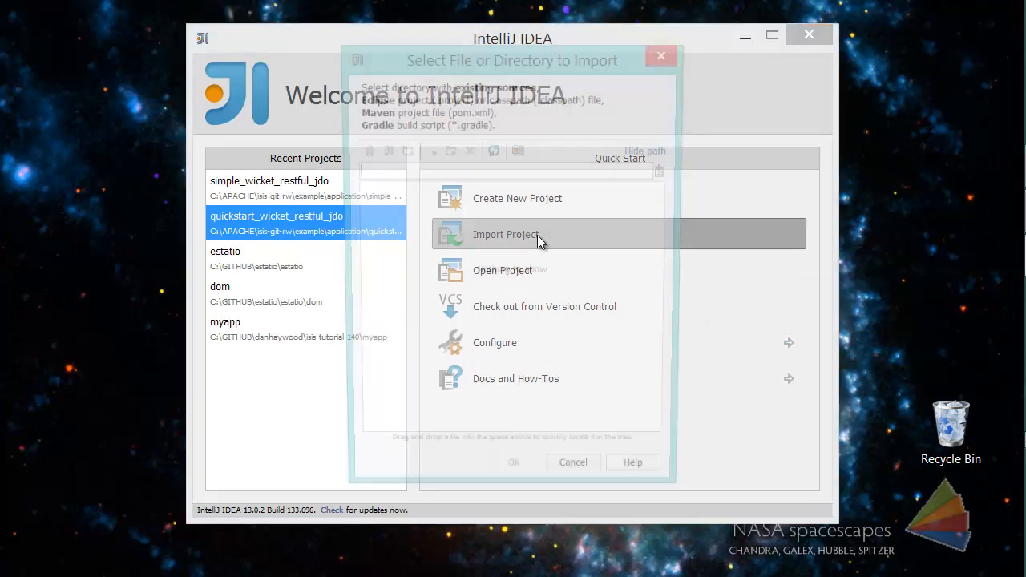
{"action": "left_click", "coordinate": [505, 235]}
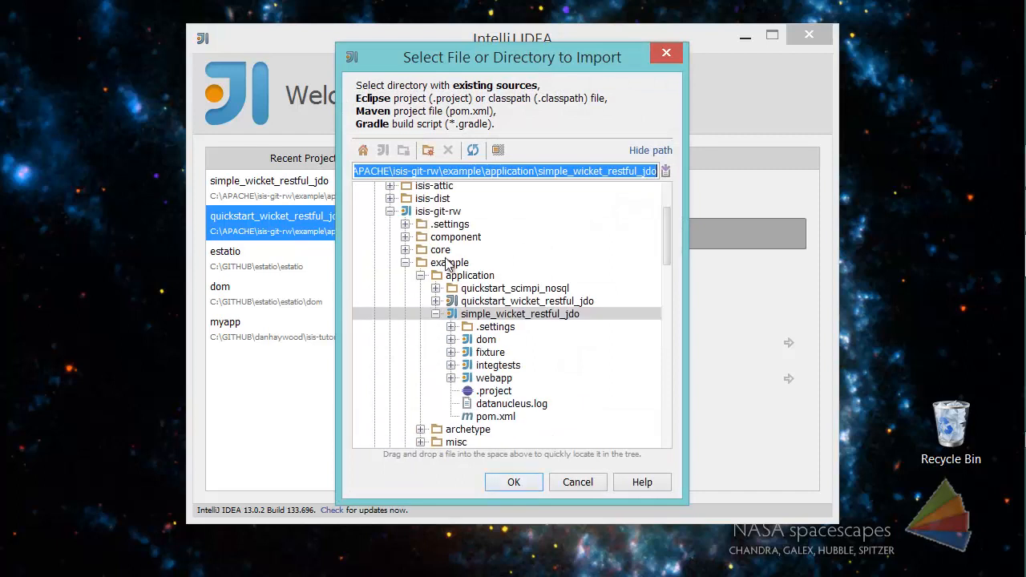
{"action": "mouse_move", "coordinate": [495, 327]}
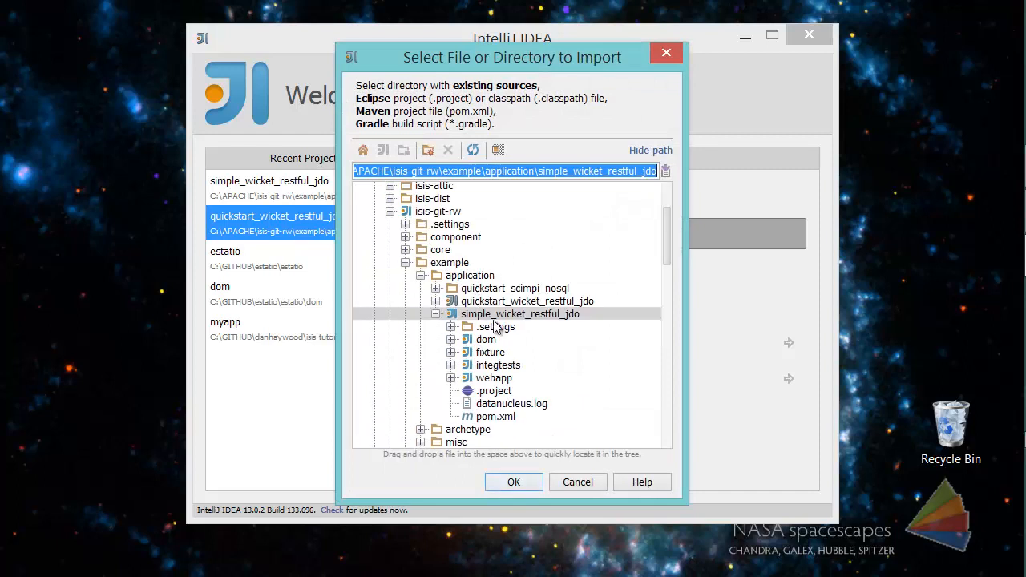
{"action": "left_click", "coordinate": [520, 313]}
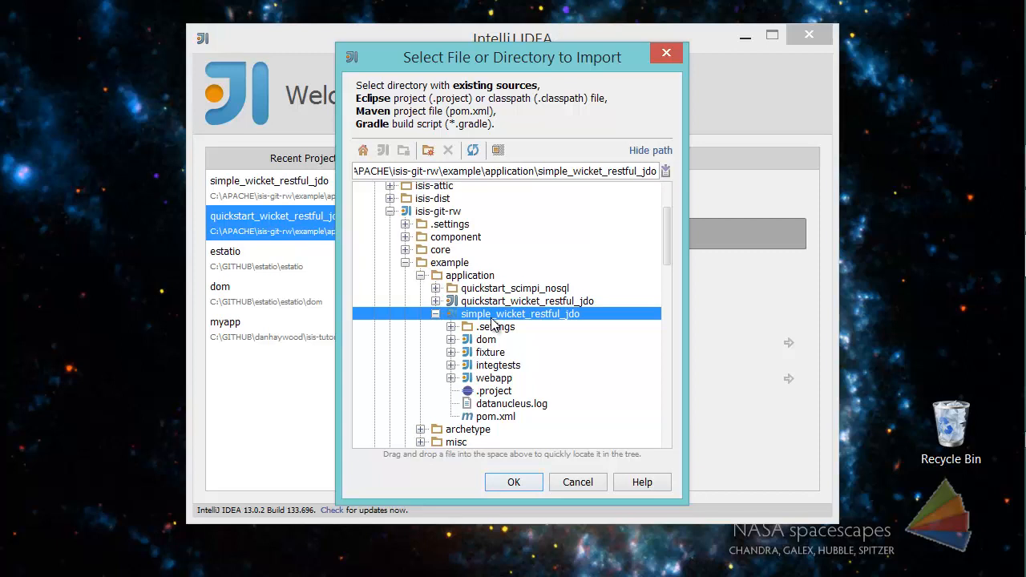
{"action": "mouse_move", "coordinate": [500, 458]}
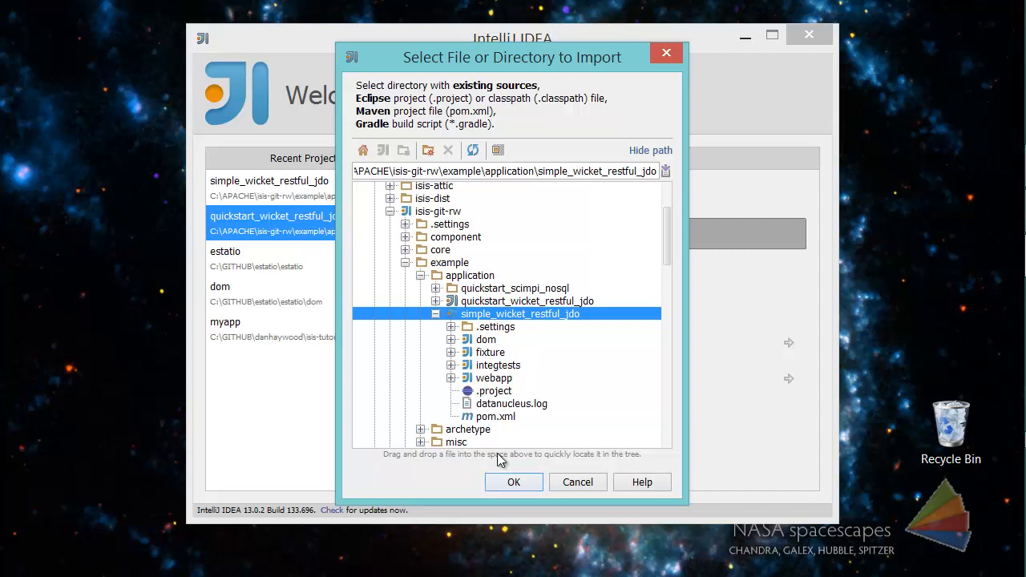
Import it from the Maven external model with default settings, no profiles, SDK 1.7 and the suggested name
{"action": "left_click", "coordinate": [513, 481]}
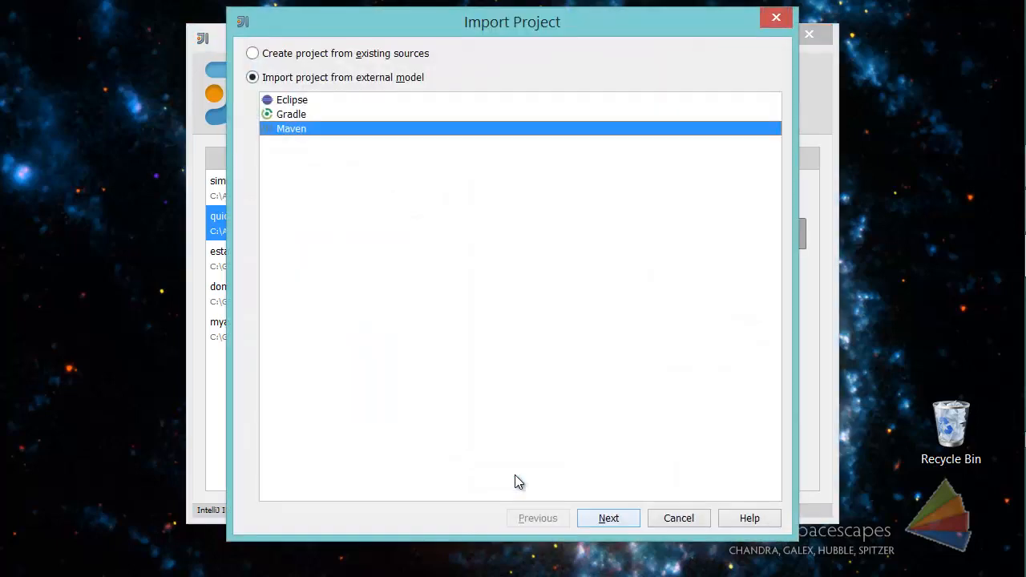
{"action": "mouse_move", "coordinate": [609, 518]}
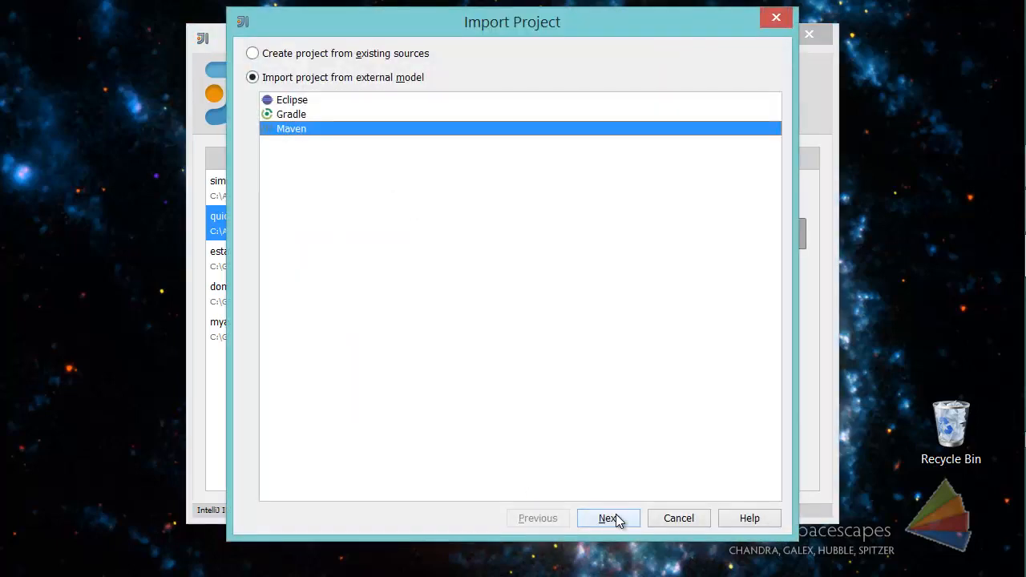
{"action": "left_click", "coordinate": [608, 518]}
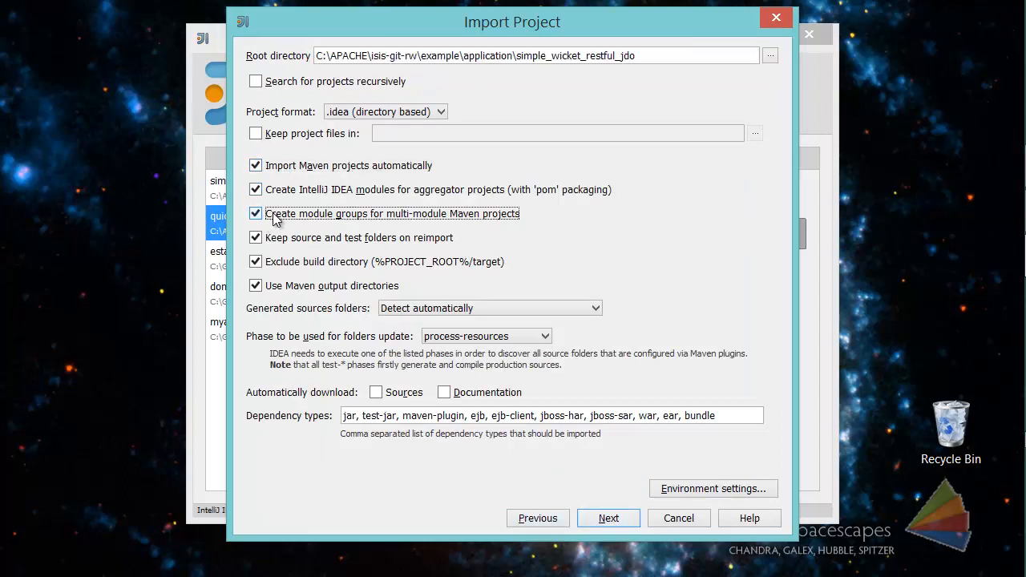
{"action": "left_click", "coordinate": [609, 518]}
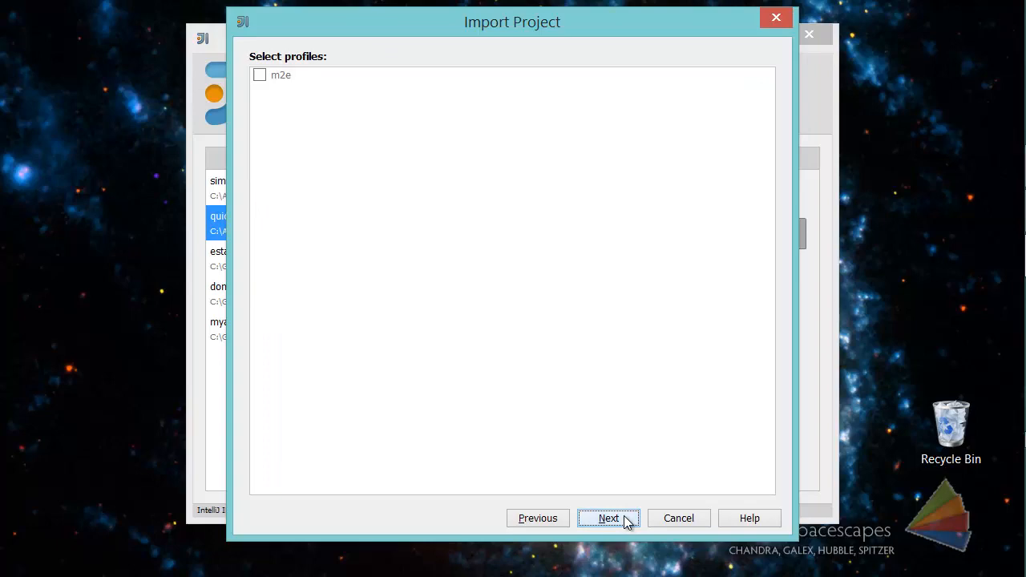
{"action": "left_click", "coordinate": [610, 518]}
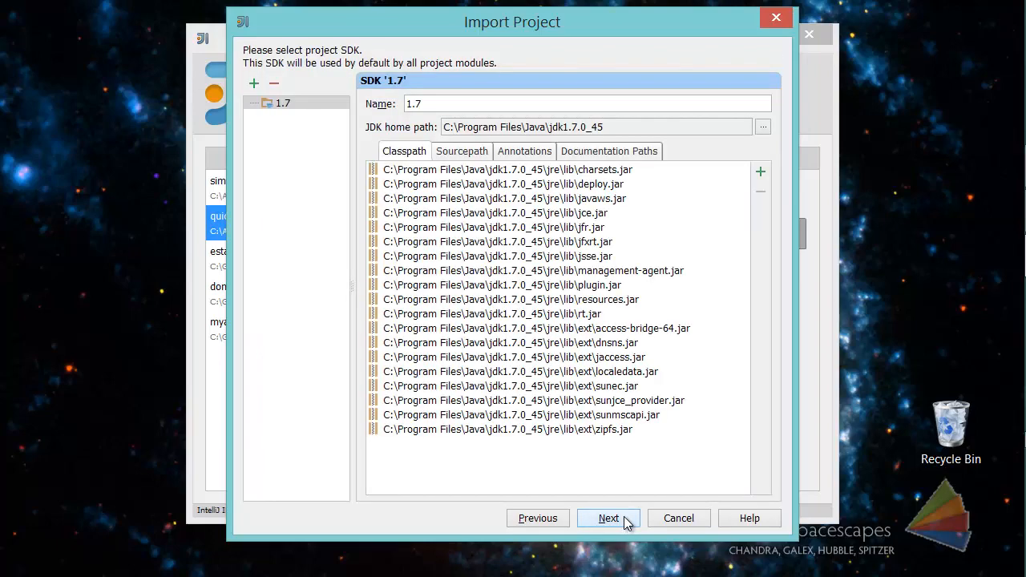
{"action": "left_click", "coordinate": [609, 518]}
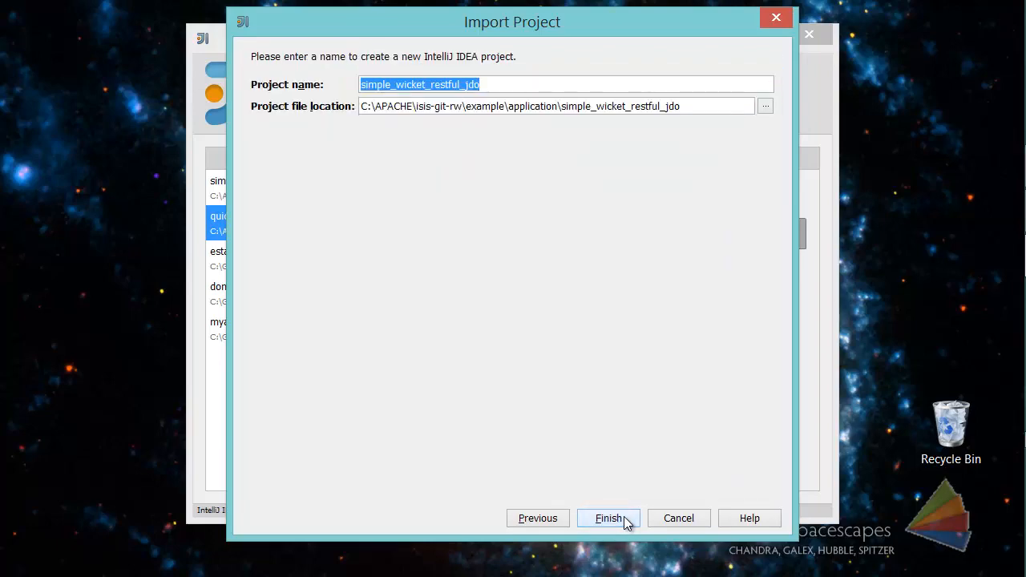
{"action": "left_click", "coordinate": [608, 518]}
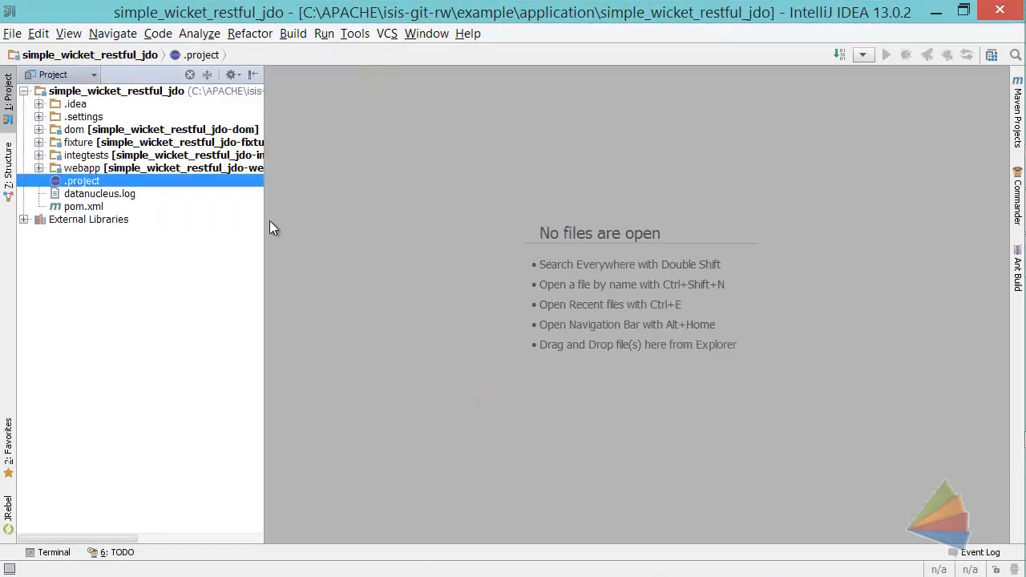
Widen the Project tool window to read full module names and select the webapp module
{"action": "left_click_drag", "start_coordinate": [264, 228], "coordinate": [333, 228]}
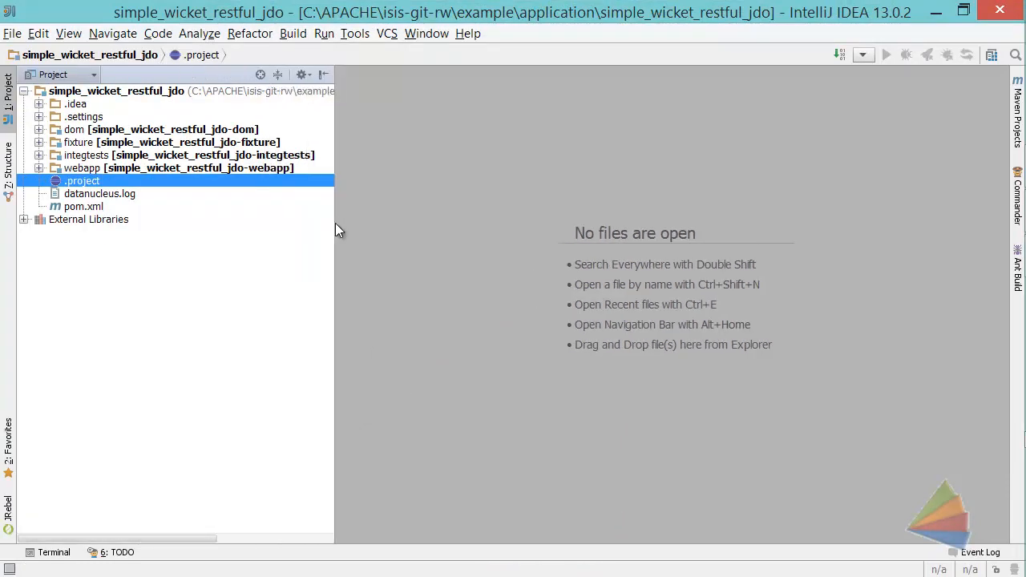
{"action": "left_click", "coordinate": [177, 169]}
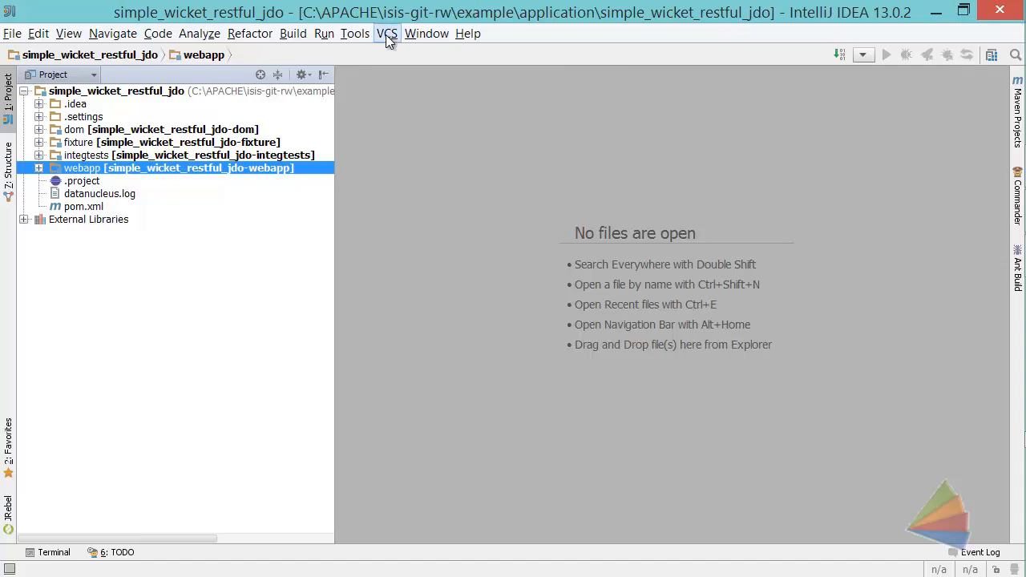
{"action": "mouse_move", "coordinate": [324, 38]}
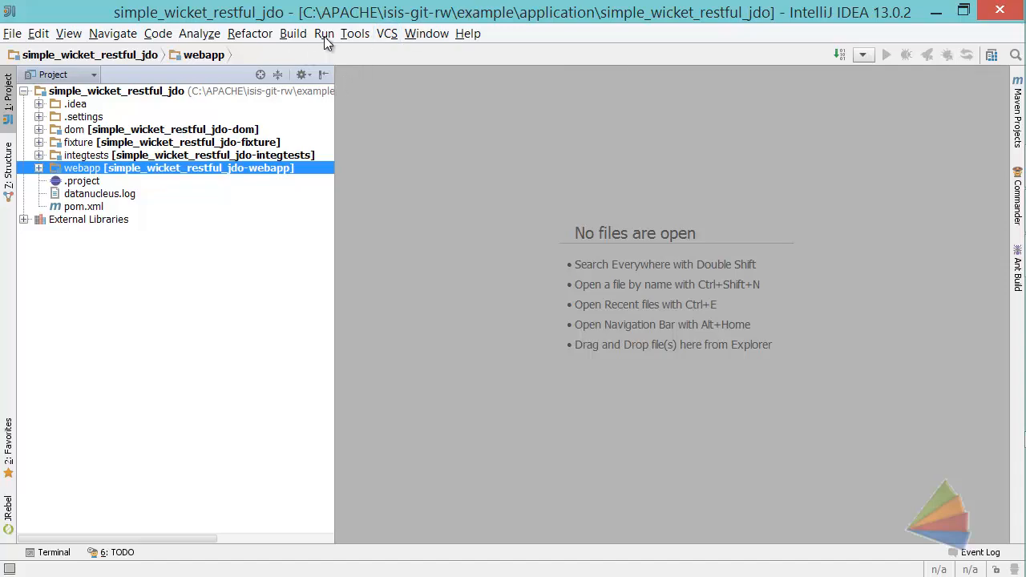
From Run > Edit Configurations, add a new Application run configuration
{"action": "left_click", "coordinate": [324, 32]}
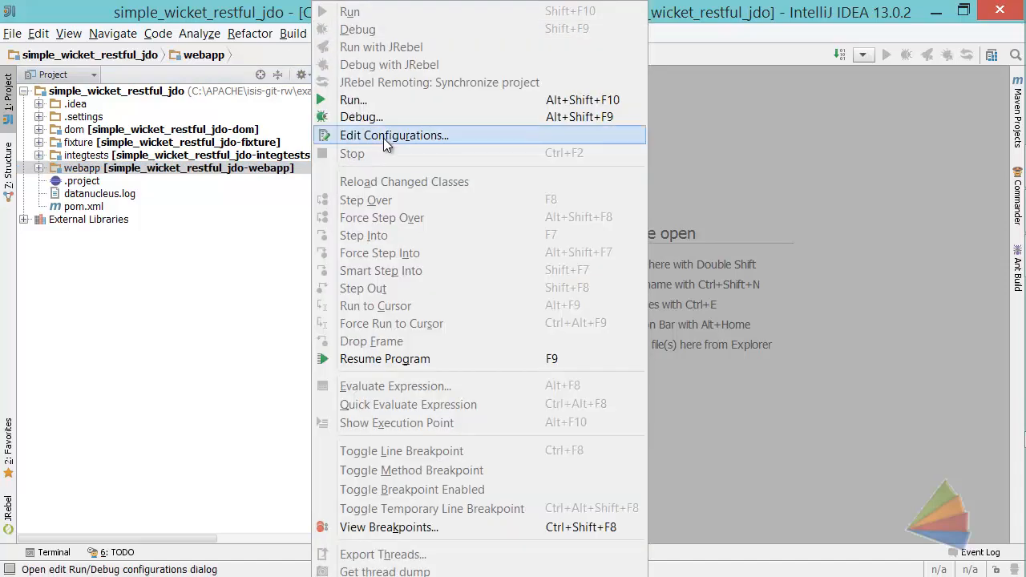
{"action": "left_click", "coordinate": [395, 135]}
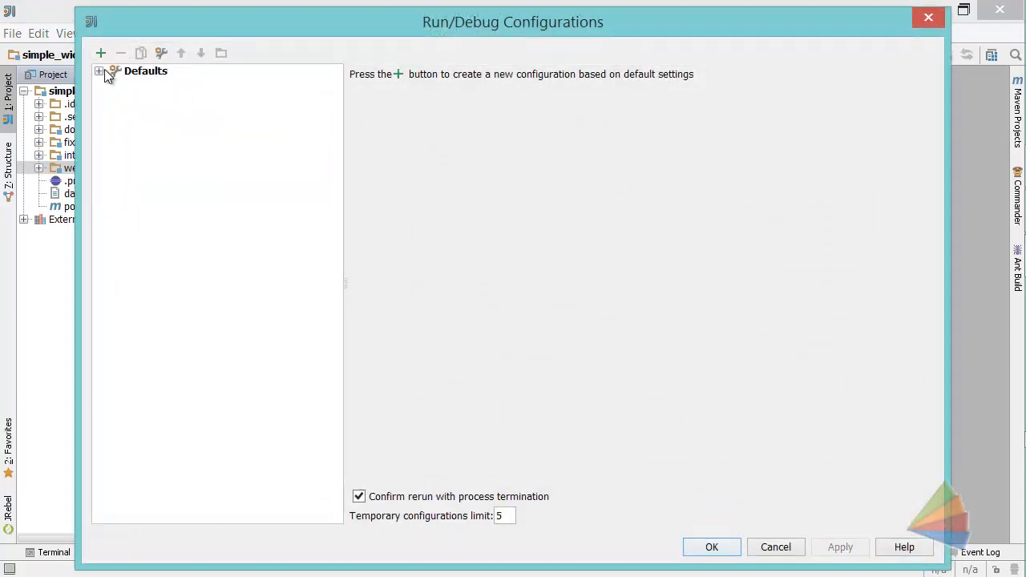
{"action": "left_click", "coordinate": [101, 53]}
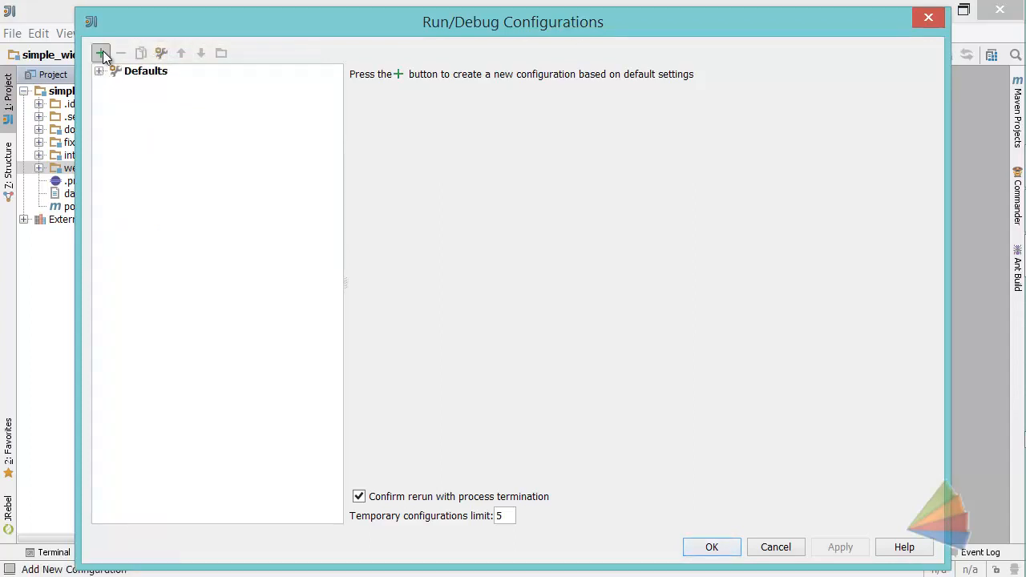
{"action": "left_click", "coordinate": [101, 53]}
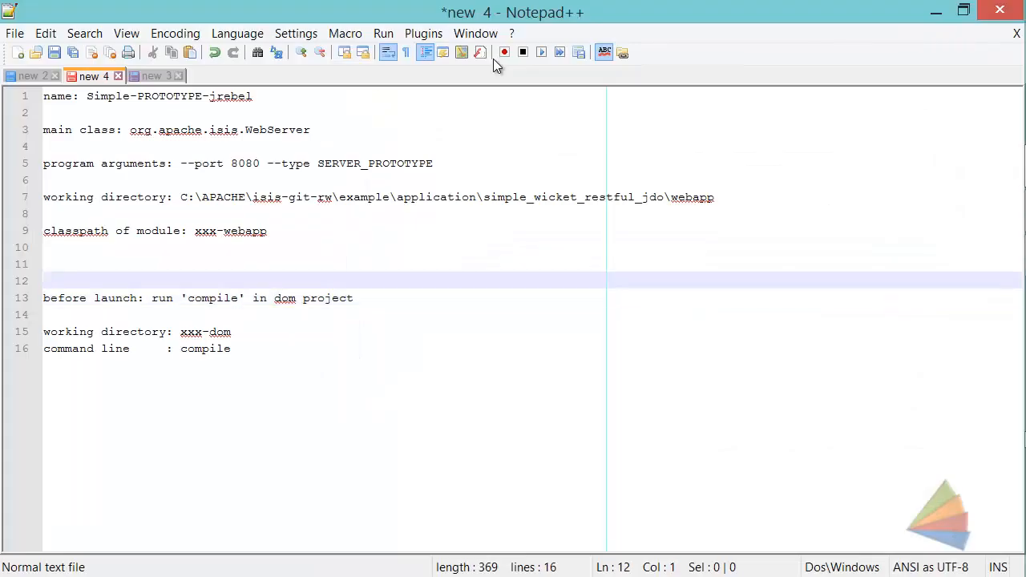
{"action": "double_click", "coordinate": [230, 96]}
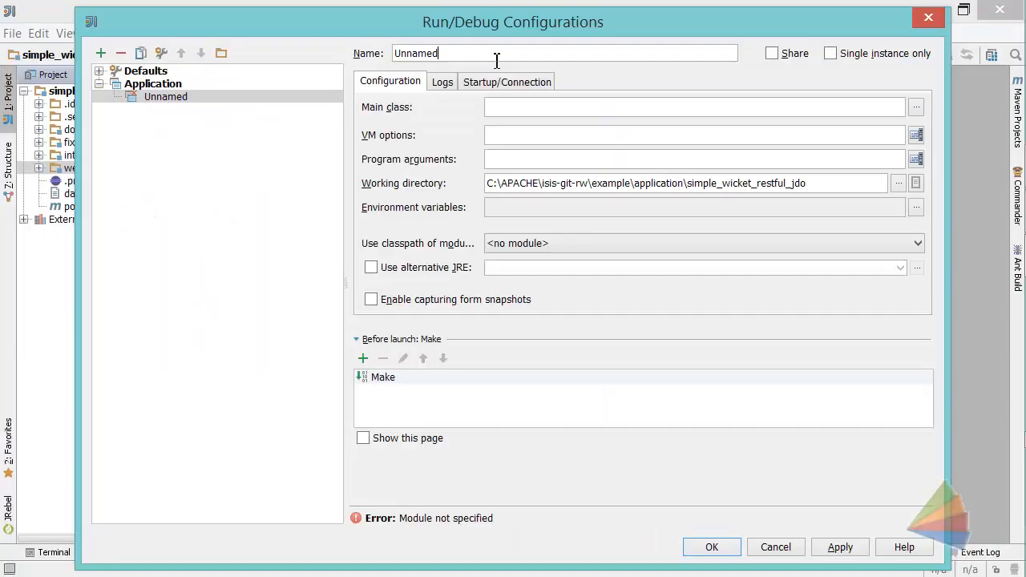
Name the configuration Simple-PROTOTYPE-jrebel with main class org.apache.isis.WebServer
{"action": "type", "text": "Simple-PROTOTYPE-jrebel"}
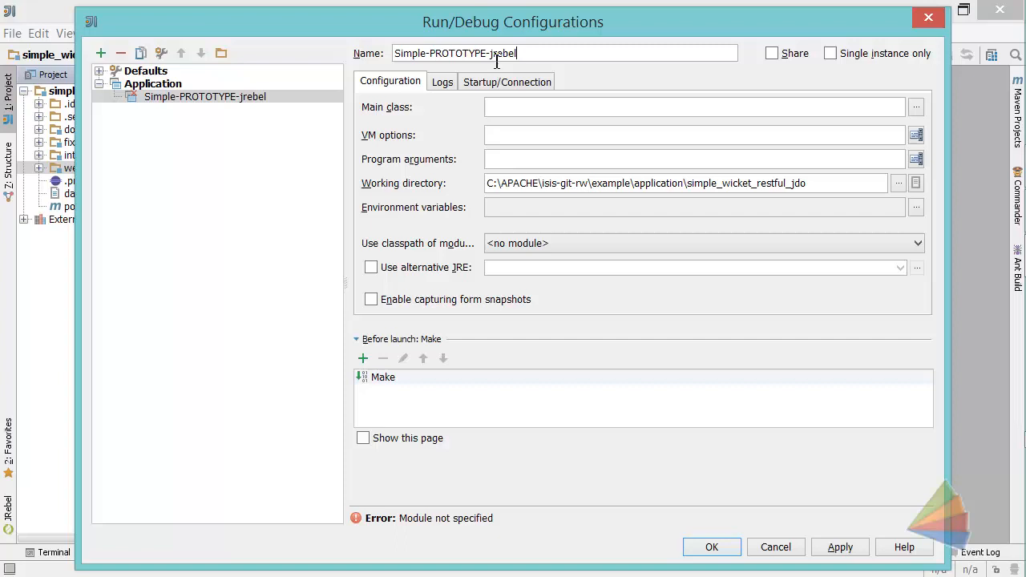
{"action": "left_click", "coordinate": [693, 106]}
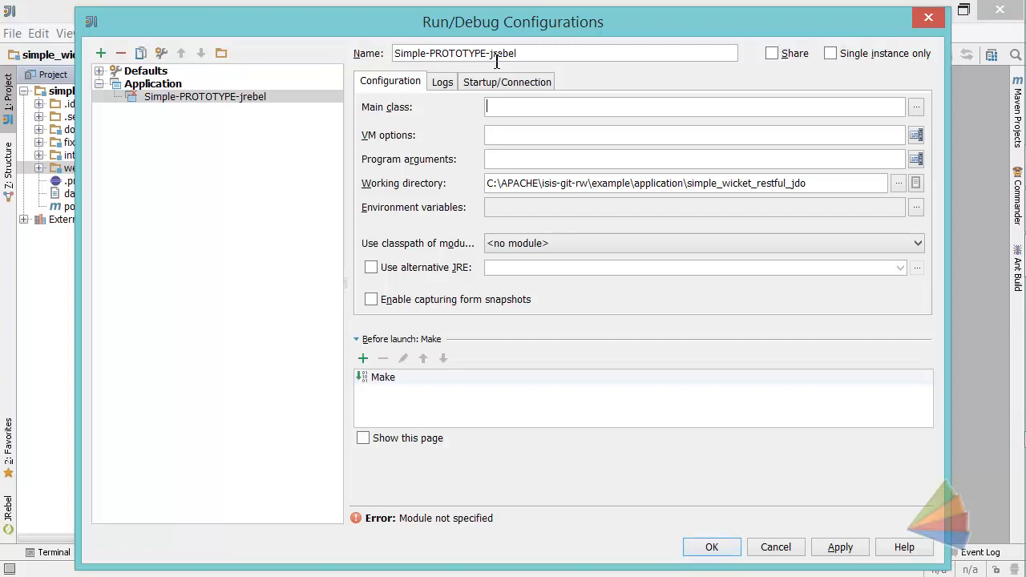
{"action": "type", "text": "org.apache."}
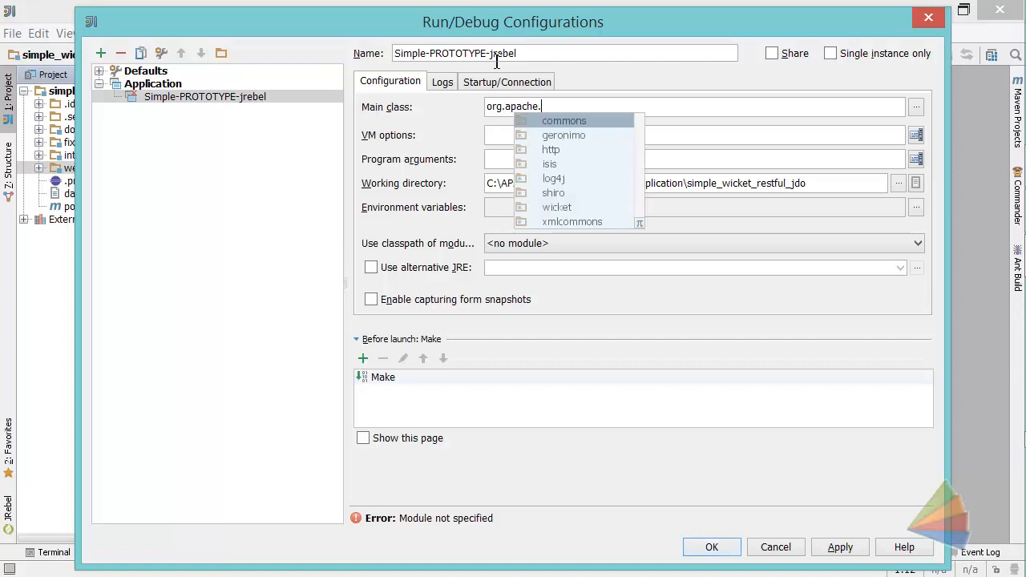
{"action": "type", "text": "isis.WebServer"}
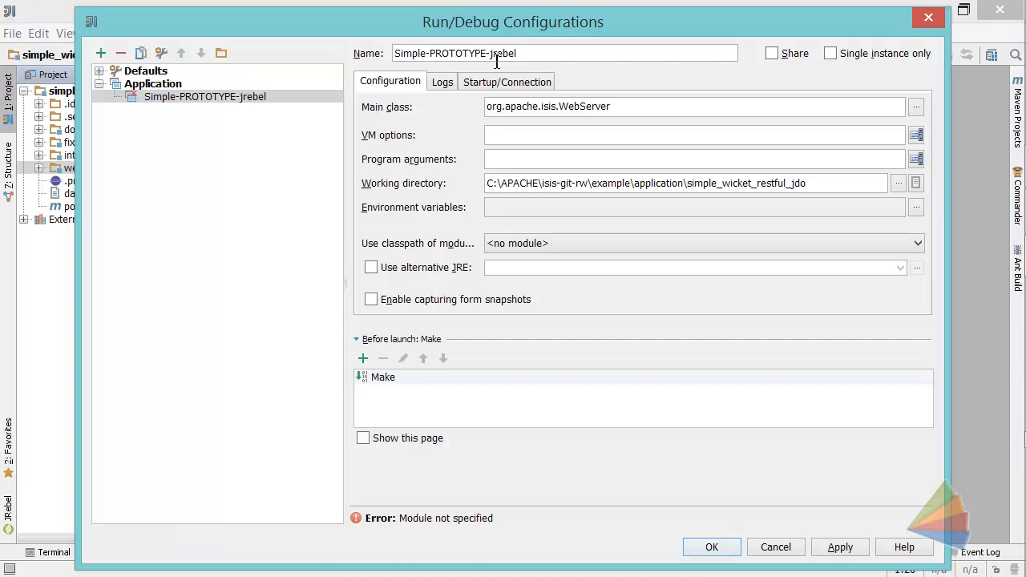
Set program arguments to --type SERVER_PROTOTYPE --port 8080
{"action": "left_click", "coordinate": [693, 134]}
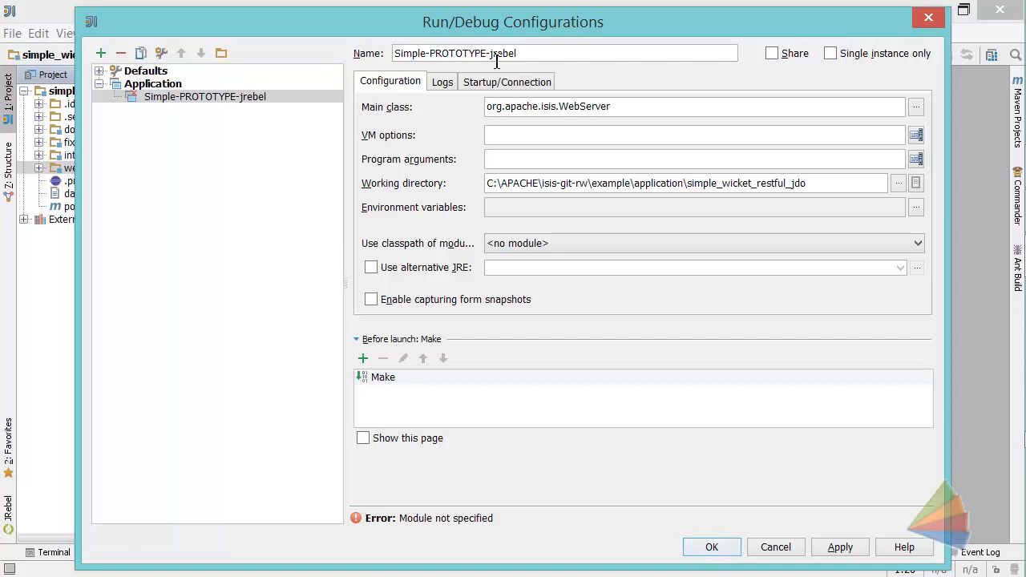
{"action": "type", "text": "--type P"}
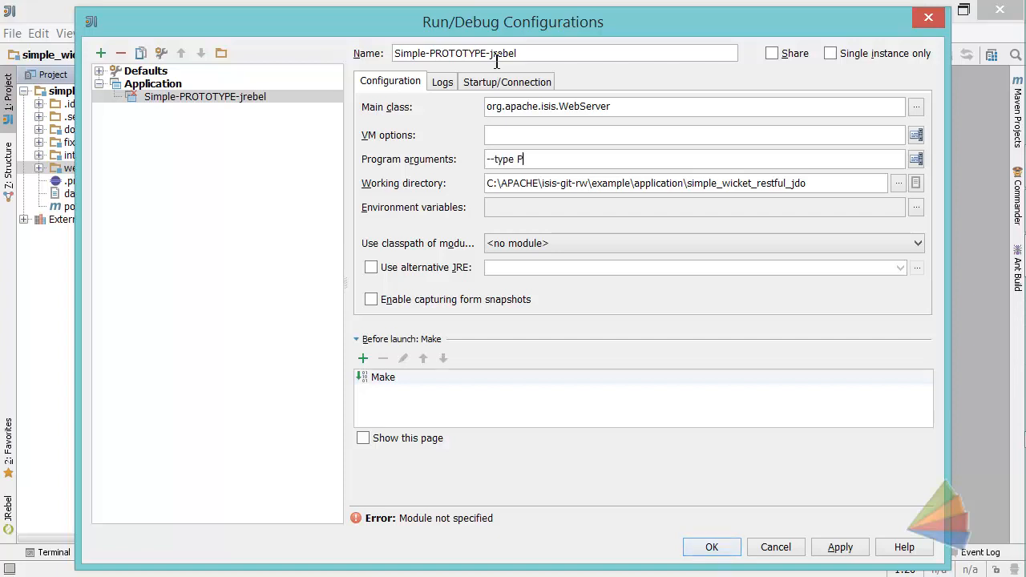
{"action": "type", "text": "SERVER"}
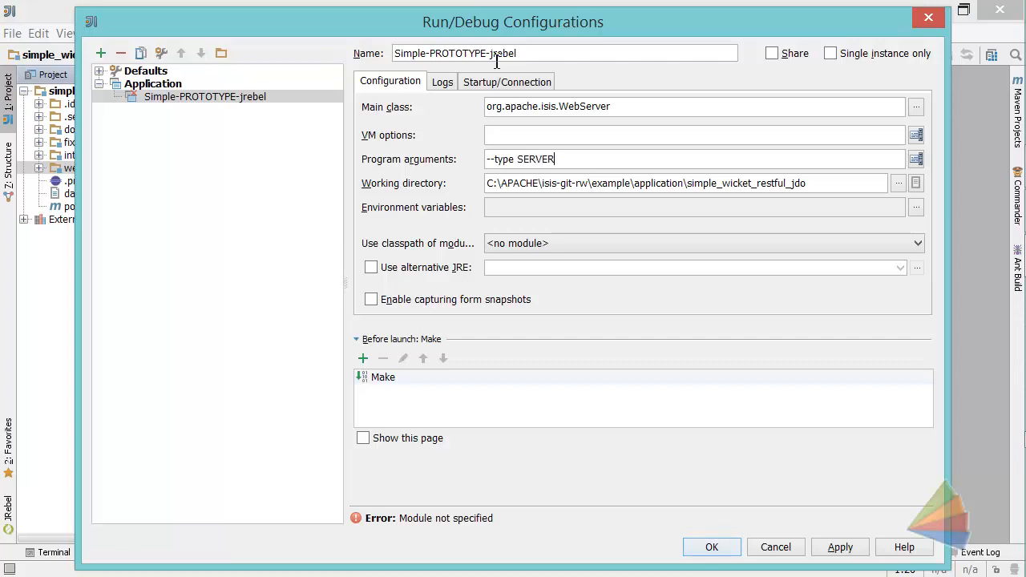
{"action": "type", "text": "_PROTOTYP"}
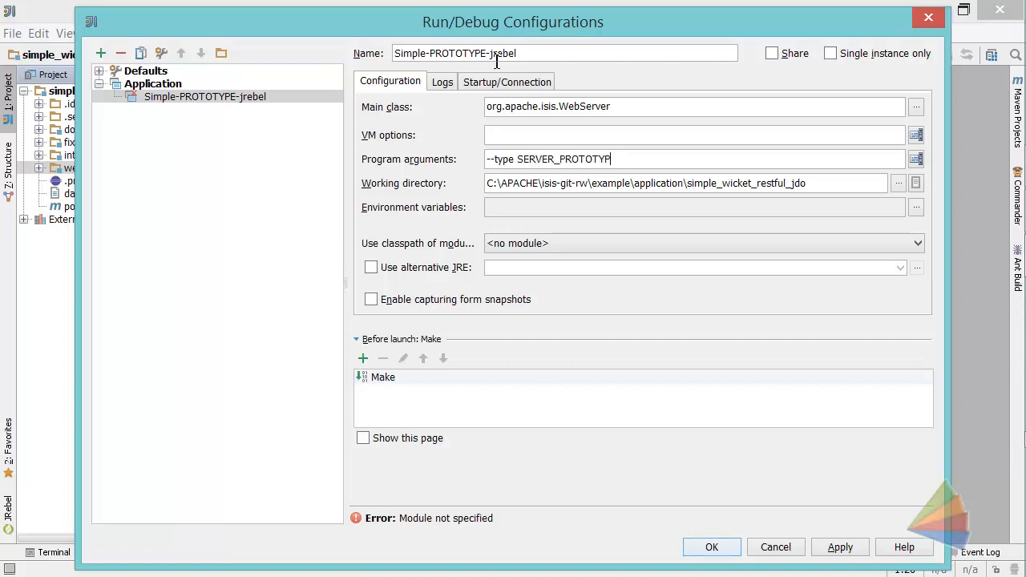
{"action": "type", "text": "--port 8080"}
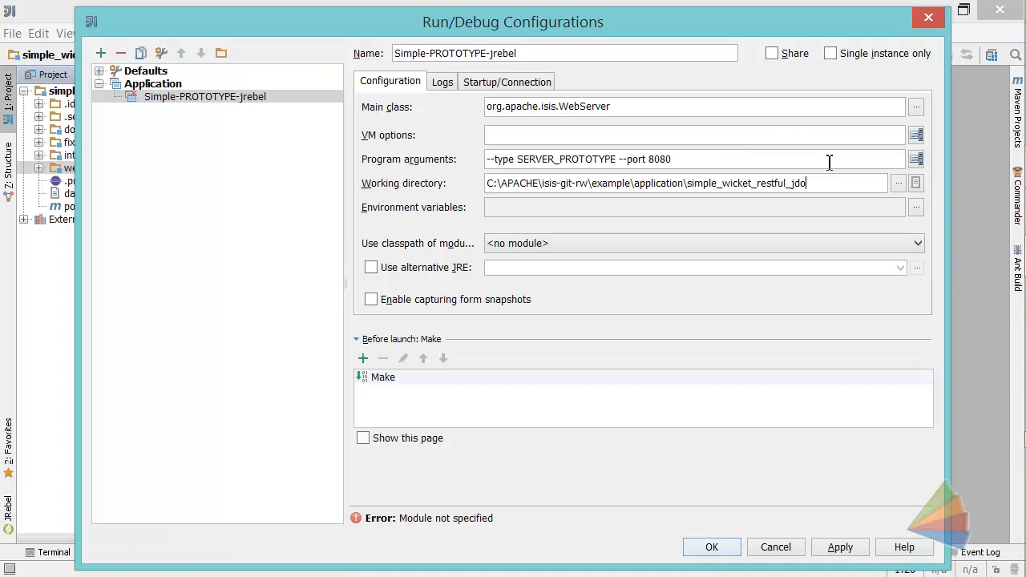
Append \webapp to the working directory and use the simple_wicket_restful_jdo-webapp module classpath
{"action": "left_click", "coordinate": [915, 183]}
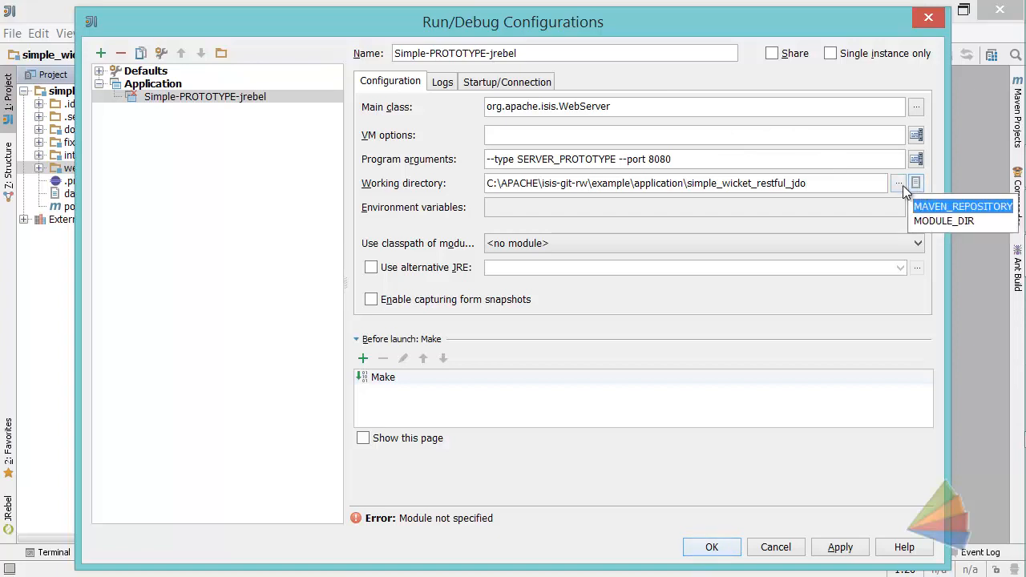
{"action": "left_click", "coordinate": [898, 183]}
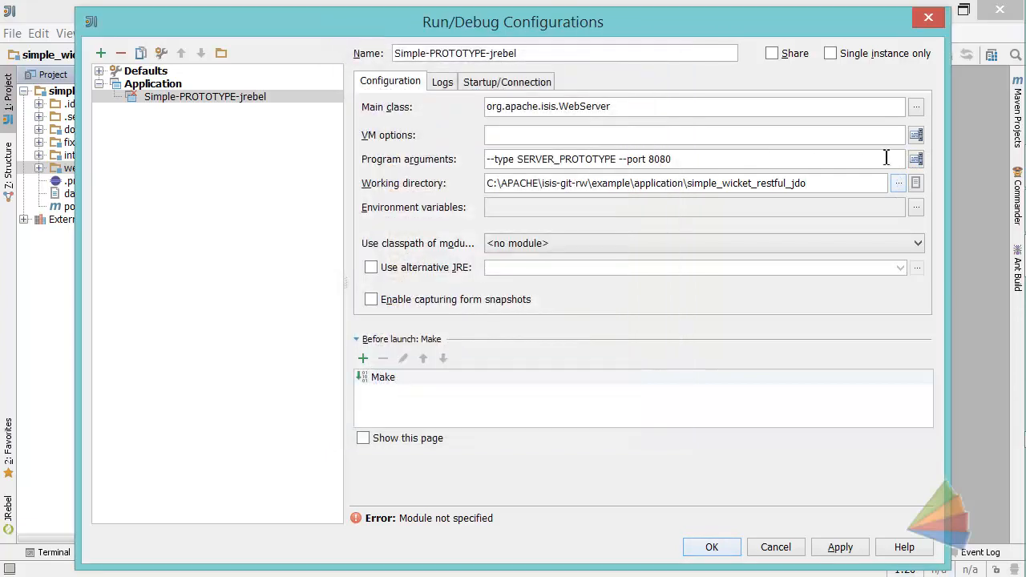
{"action": "type", "text": "\\webapp"}
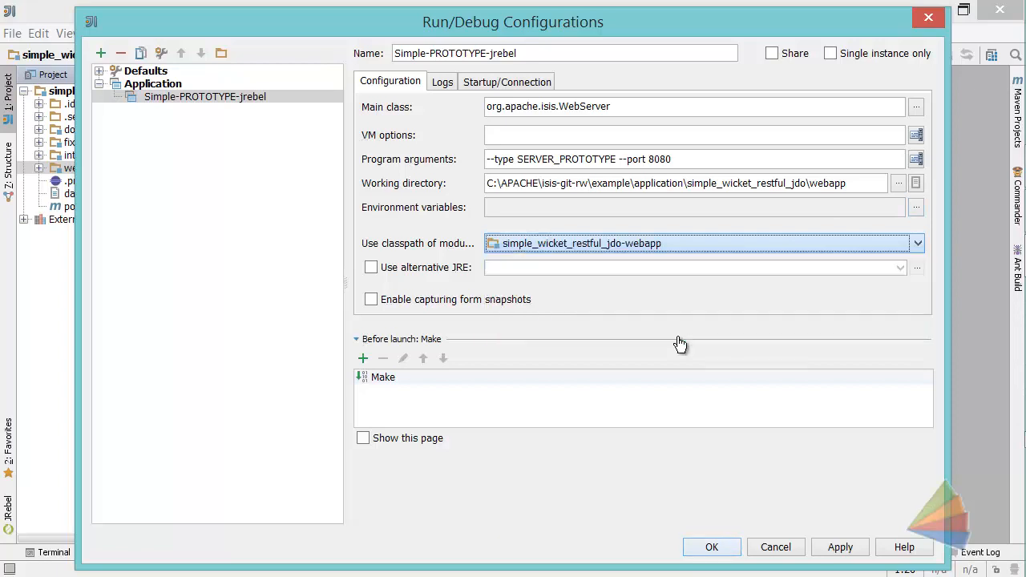
{"action": "mouse_move", "coordinate": [488, 393]}
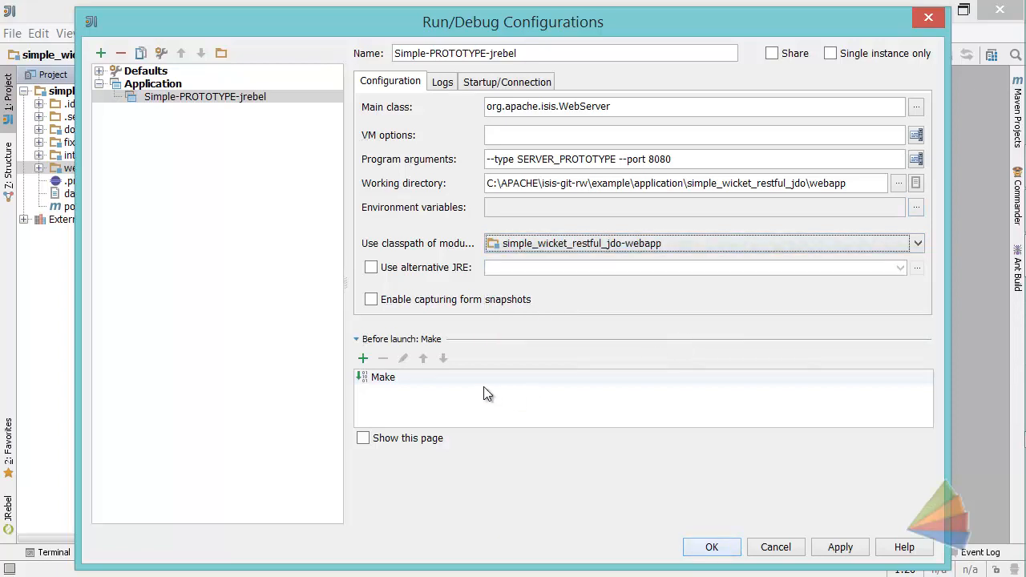
{"action": "left_click", "coordinate": [383, 376]}
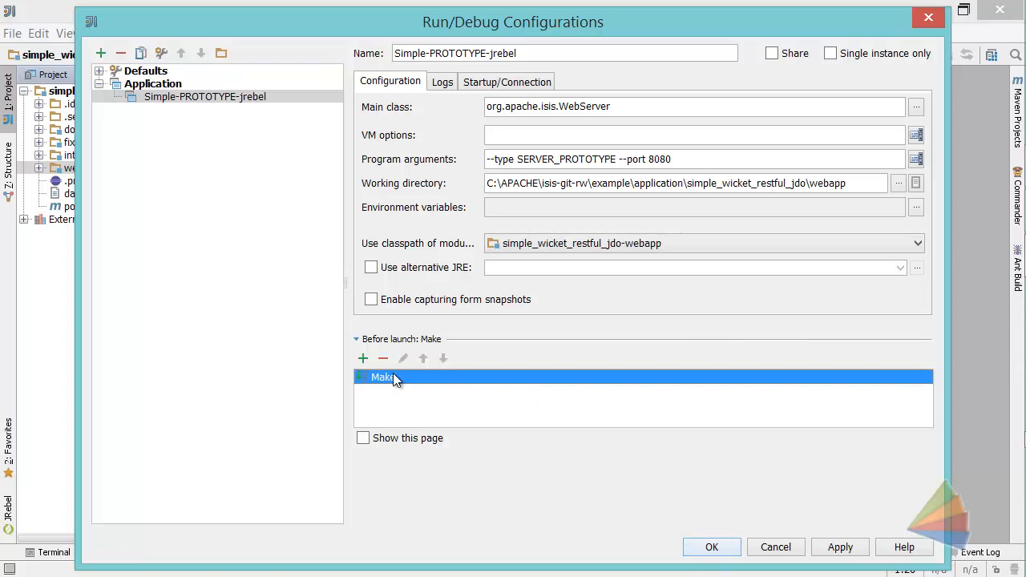
{"action": "mouse_move", "coordinate": [401, 379]}
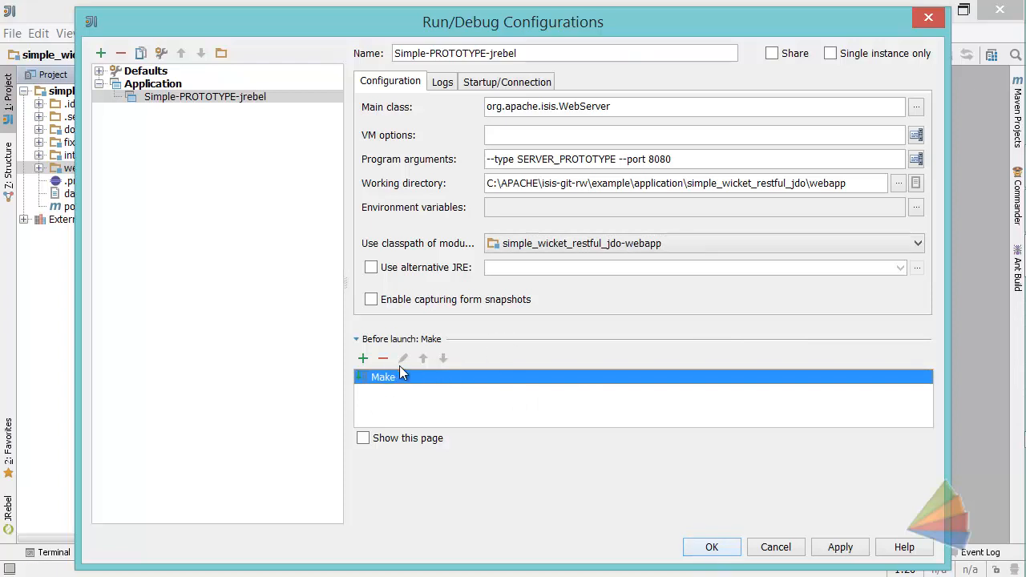
{"action": "mouse_move", "coordinate": [384, 359]}
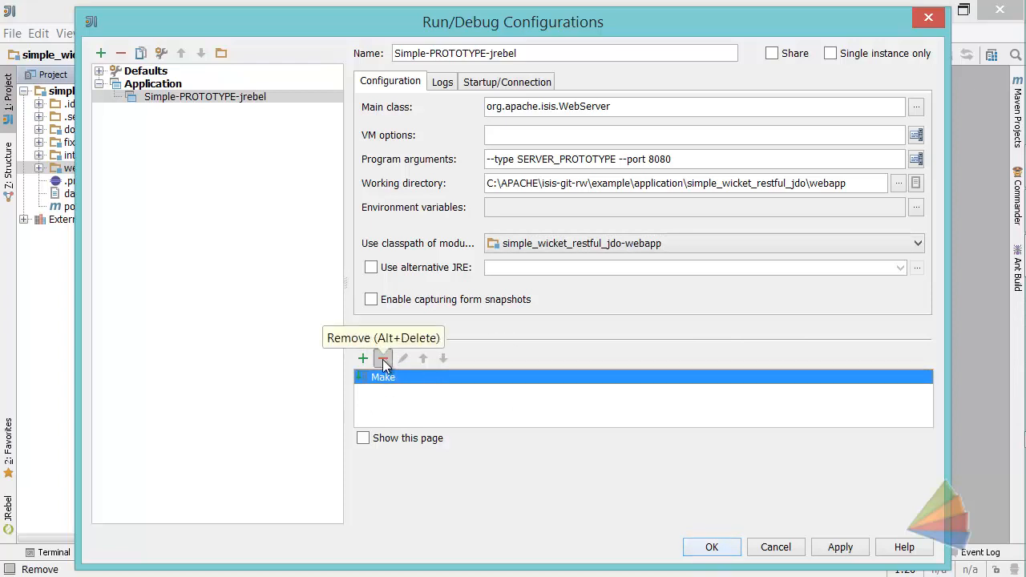
Remove the Make before-launch task and add a Run Maven Goal task instead
{"action": "left_click", "coordinate": [383, 359]}
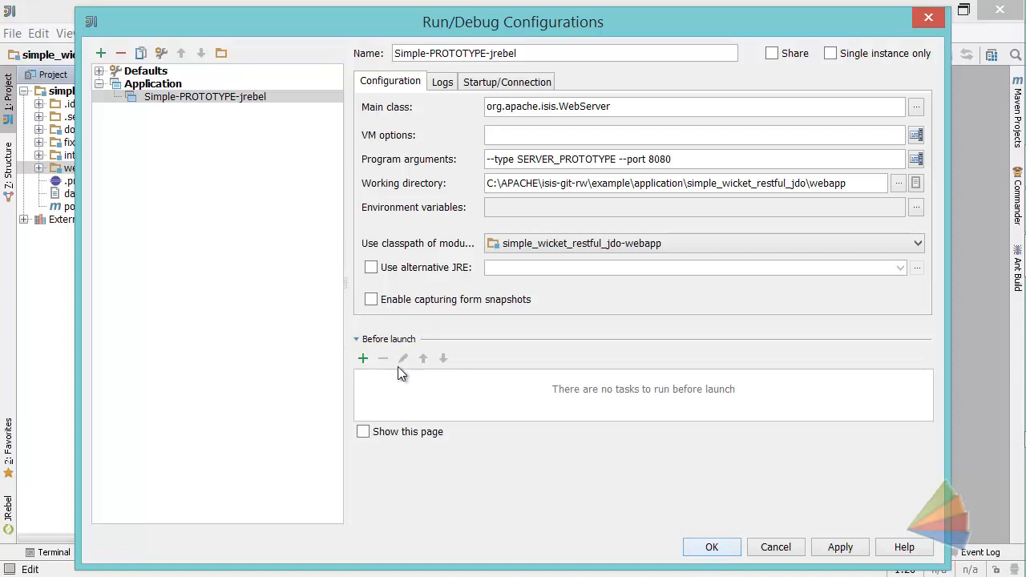
{"action": "left_click", "coordinate": [363, 359]}
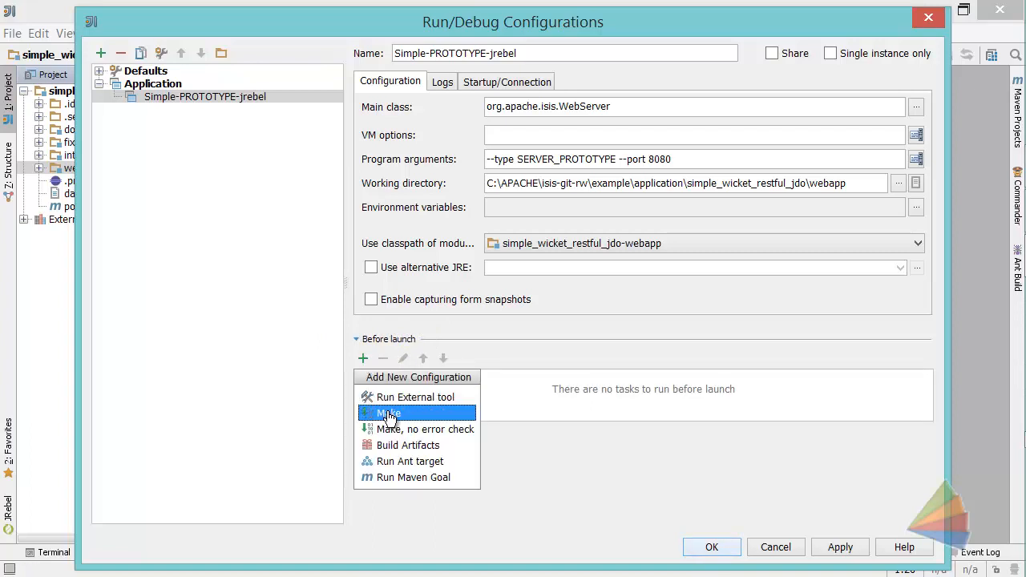
{"action": "mouse_move", "coordinate": [436, 478]}
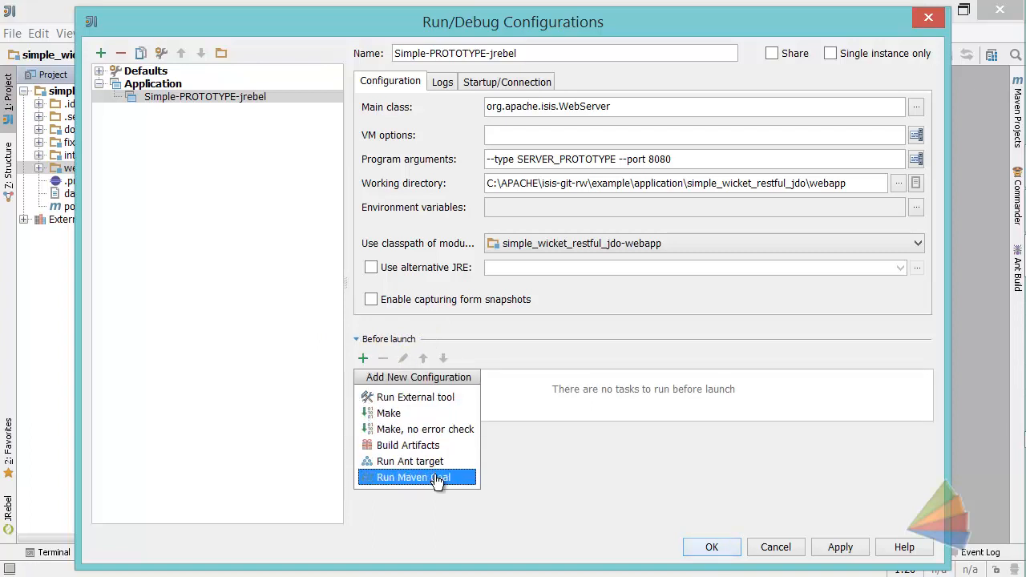
{"action": "left_click", "coordinate": [410, 478]}
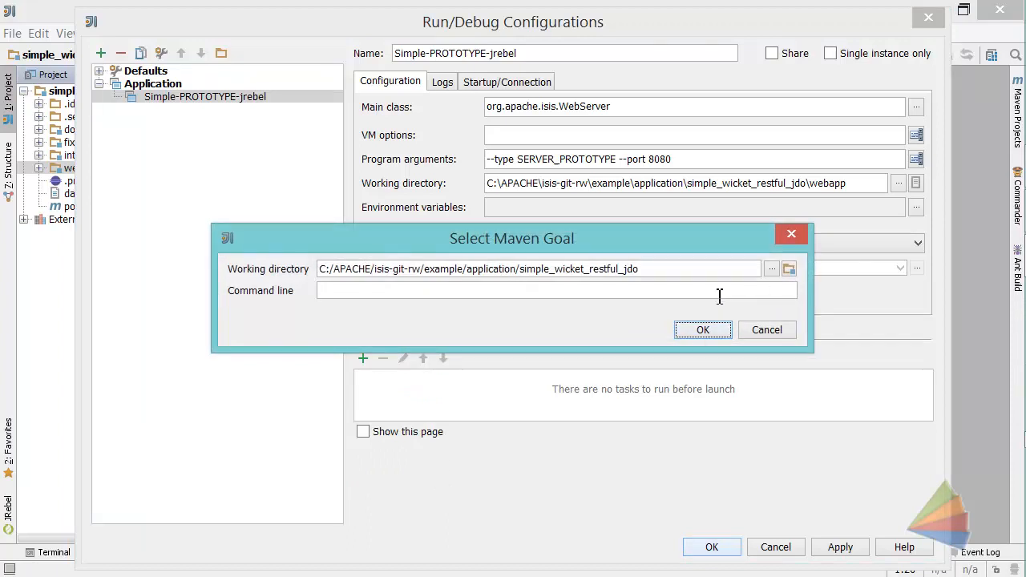
Set the Maven goal to 'compile' with the dom project as working directory and confirm
{"action": "type", "text": "c"}
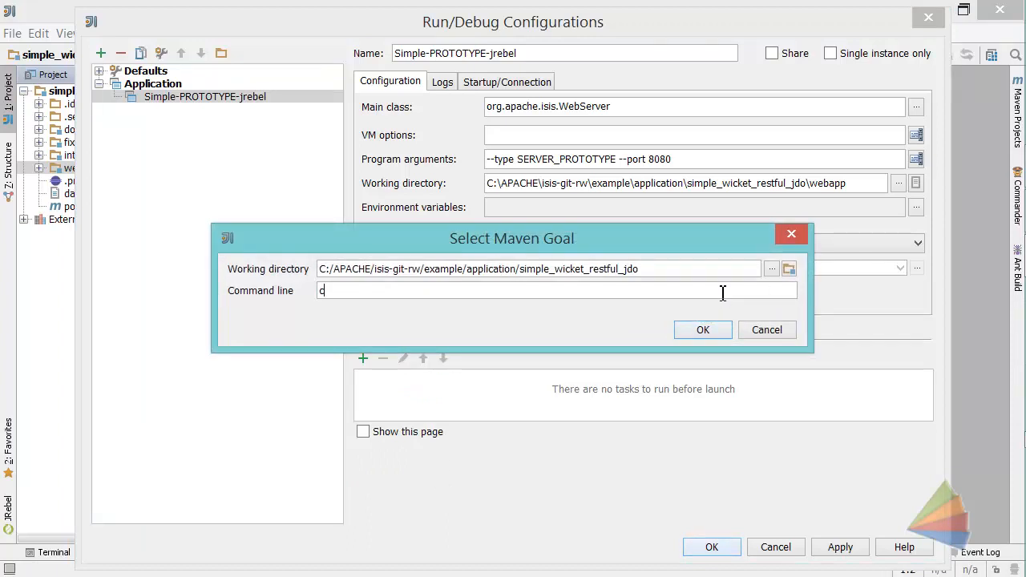
{"action": "type", "text": "ompile"}
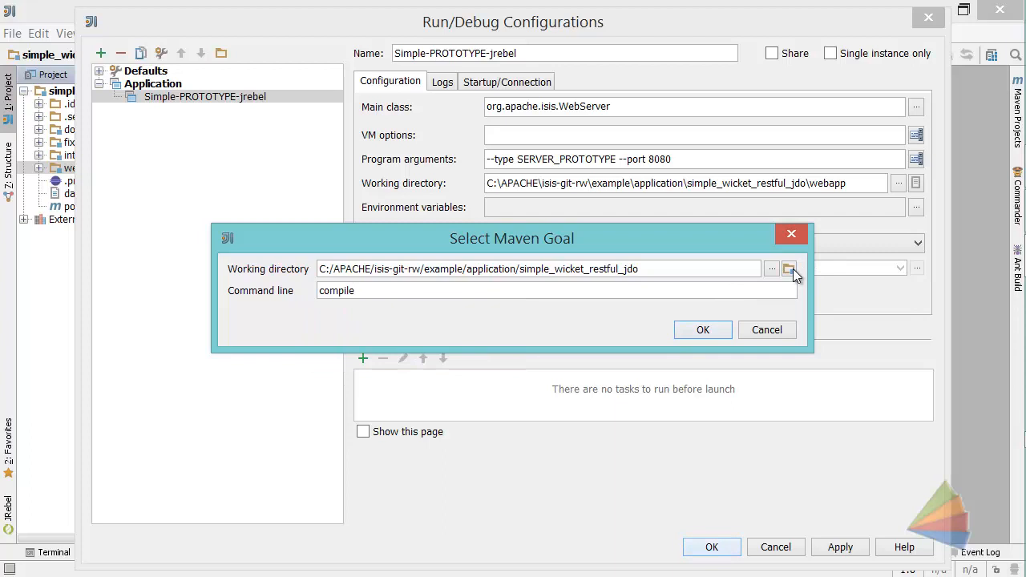
{"action": "left_click", "coordinate": [789, 270]}
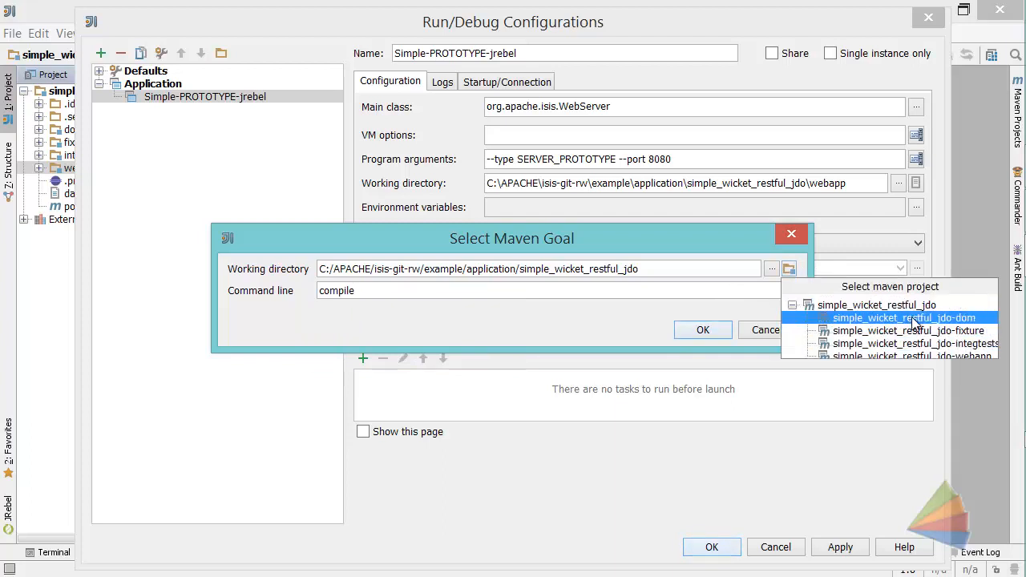
{"action": "left_click", "coordinate": [902, 317]}
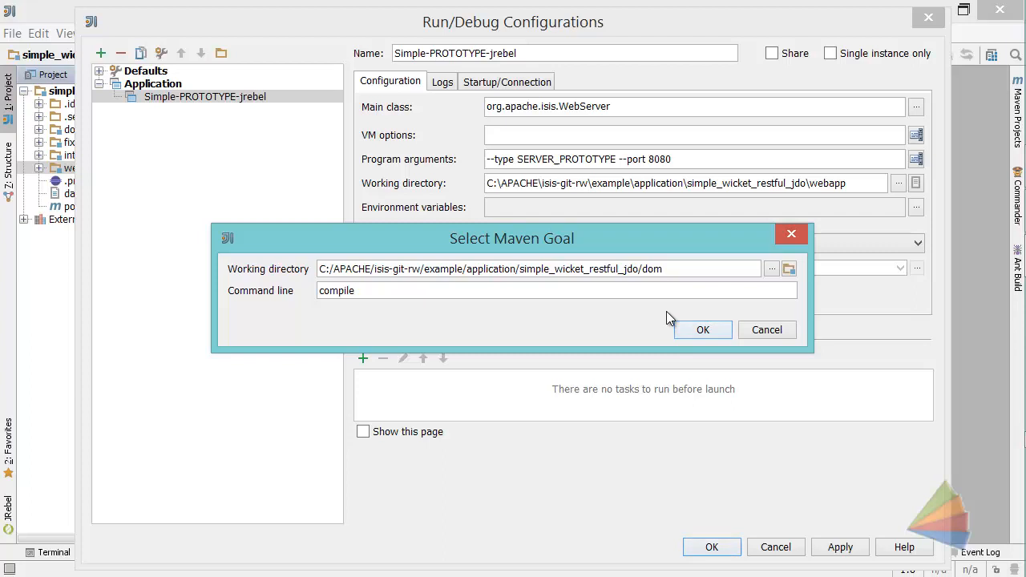
{"action": "left_click", "coordinate": [703, 330]}
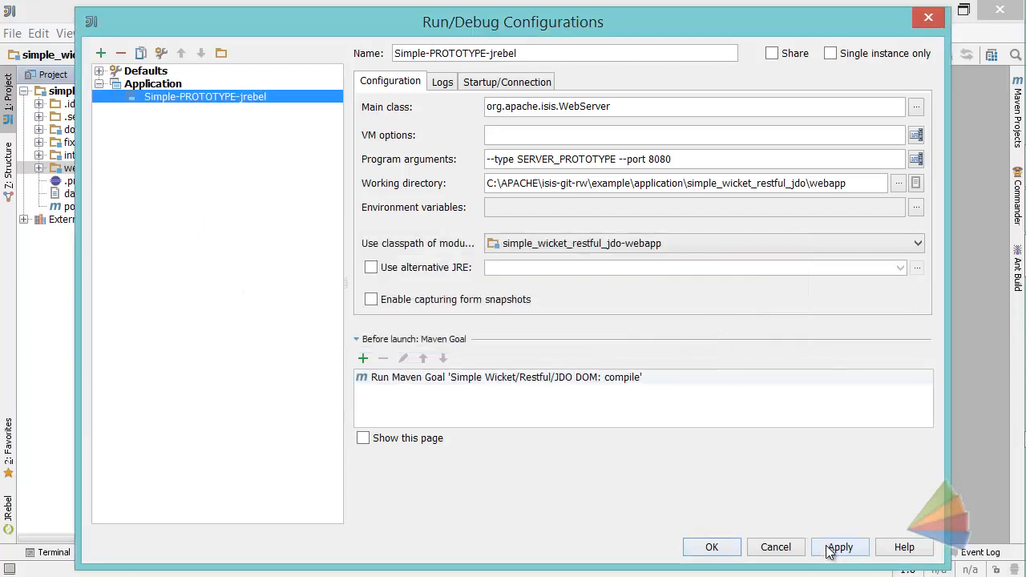
Apply and save the configuration, then Build > Make Project, compiling with 4 warnings
{"action": "left_click", "coordinate": [840, 547]}
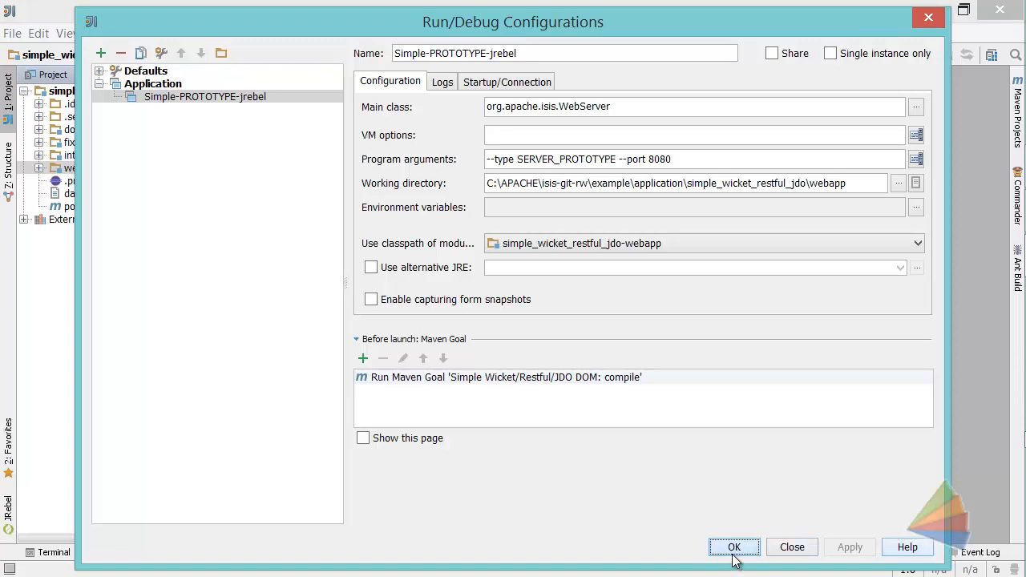
{"action": "left_click", "coordinate": [735, 547]}
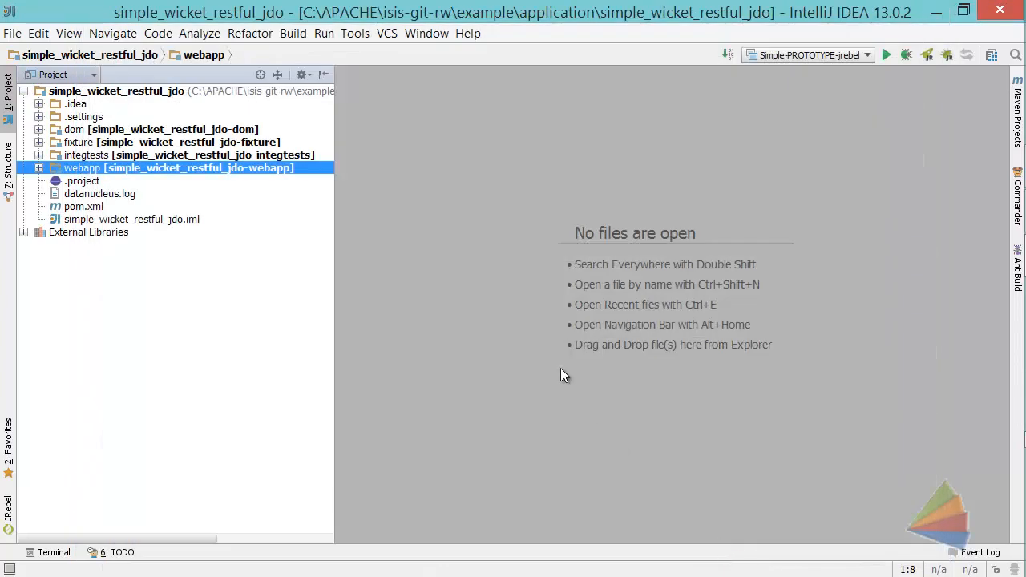
{"action": "left_click", "coordinate": [294, 32]}
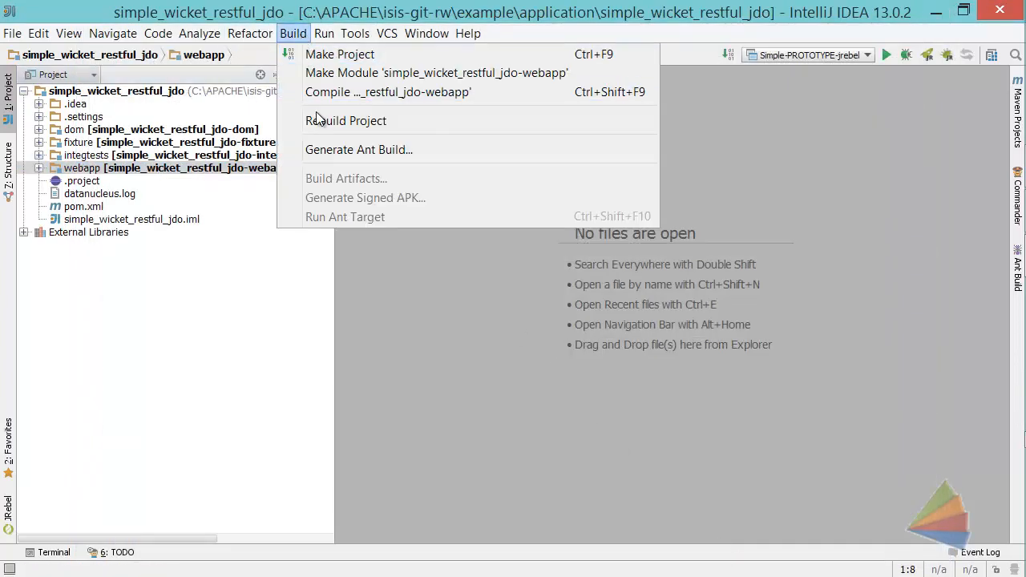
{"action": "left_click", "coordinate": [340, 54]}
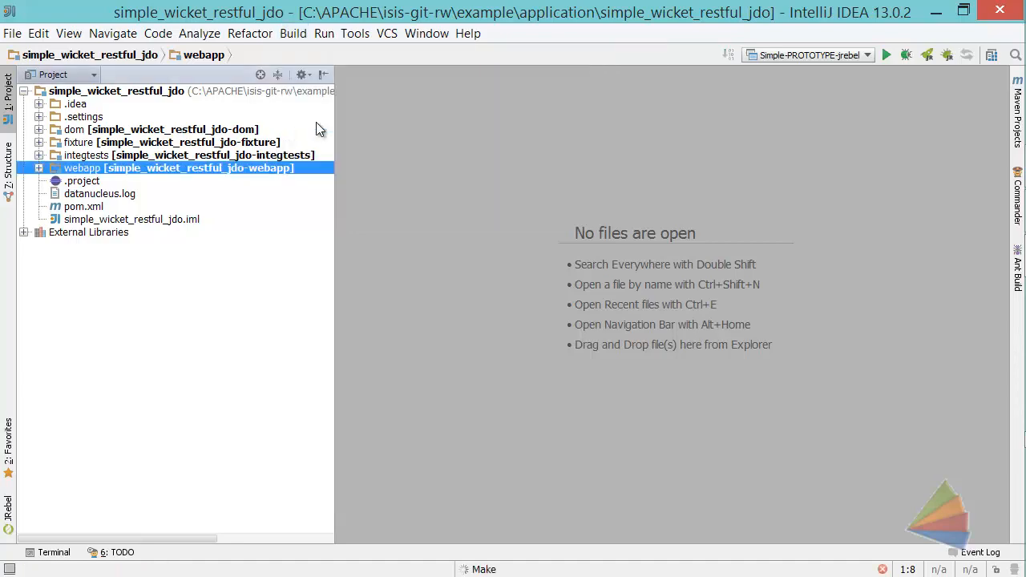
{"action": "left_click", "coordinate": [484, 569]}
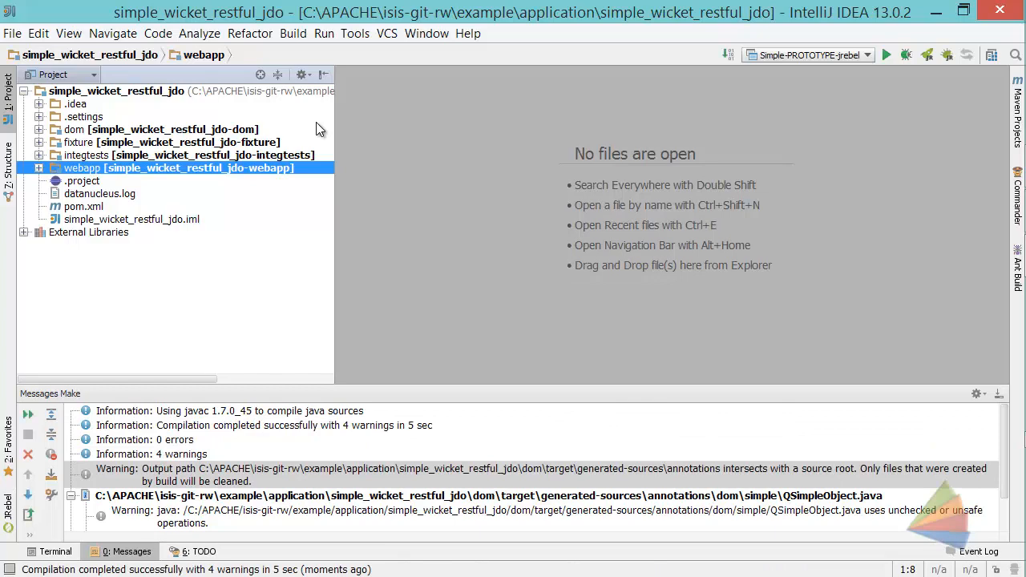
Debug 'Simple-PROTOTYPE-jrebel' and switch to Firefox once the Maven build succeeds
{"action": "left_click", "coordinate": [324, 32]}
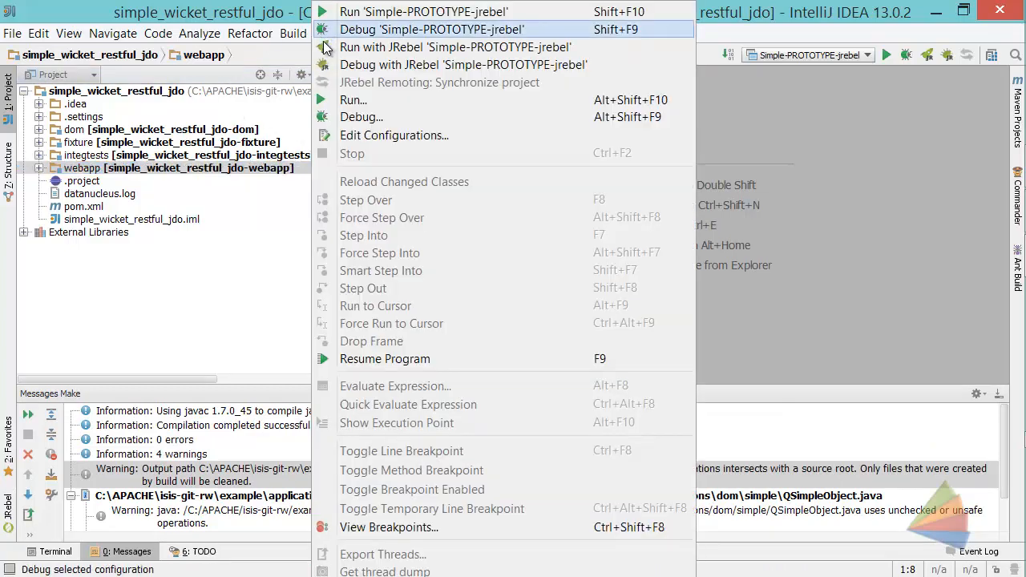
{"action": "left_click", "coordinate": [353, 100]}
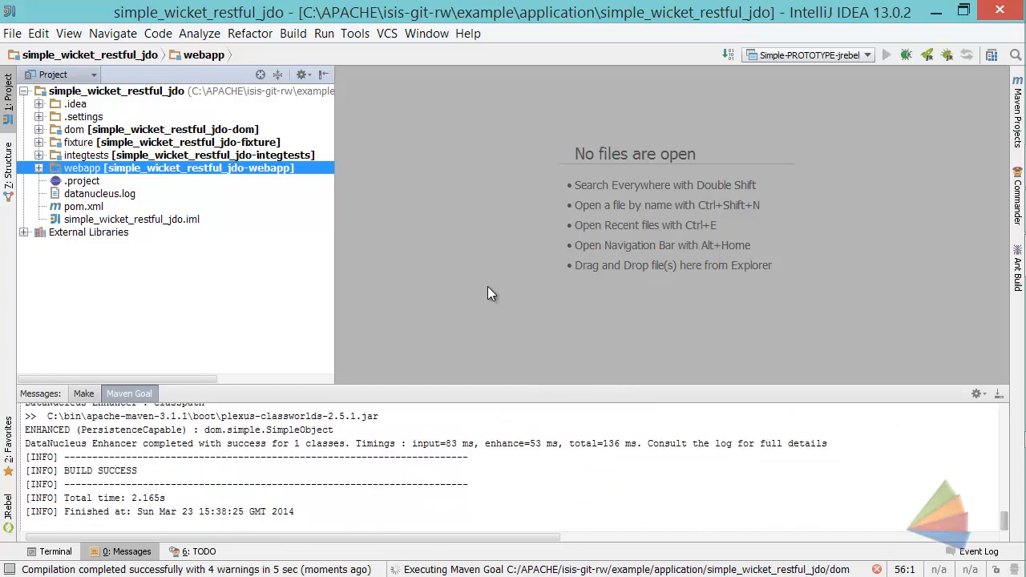
{"action": "left_click", "coordinate": [887, 54]}
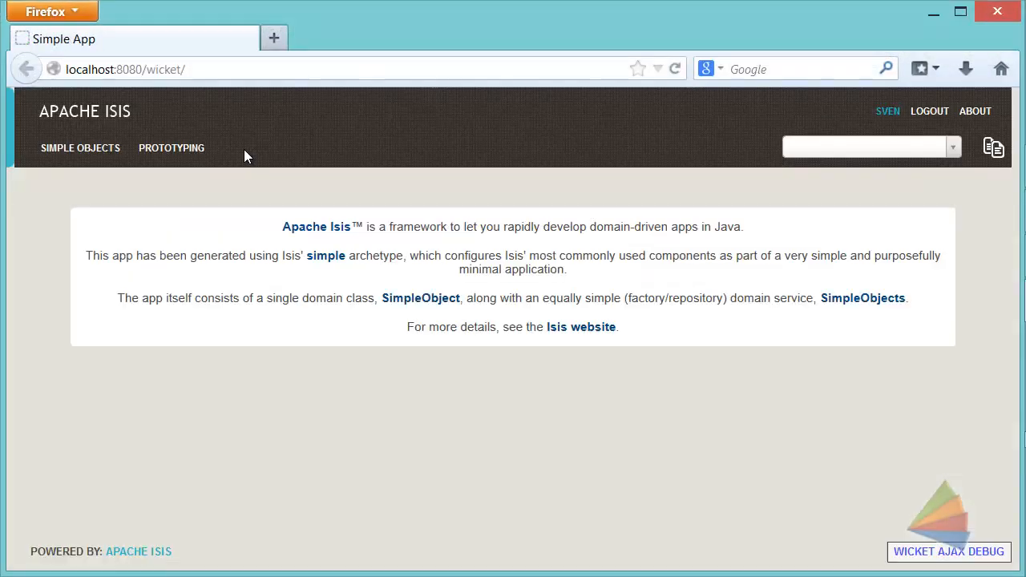
Run Prototyping > Install Fixtures and Return First, then Simple Objects > List All
{"action": "left_click", "coordinate": [171, 148]}
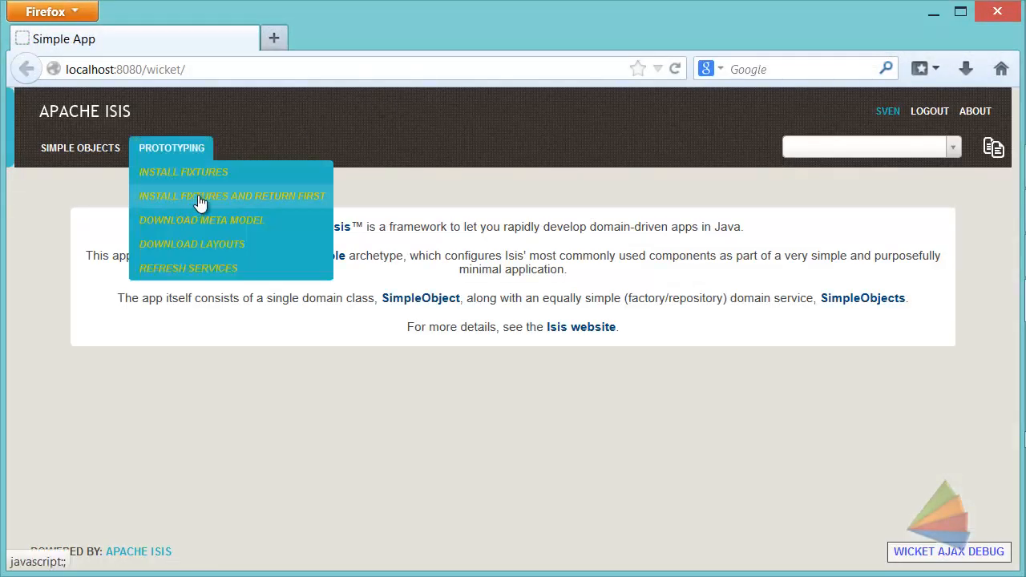
{"action": "left_click", "coordinate": [231, 195]}
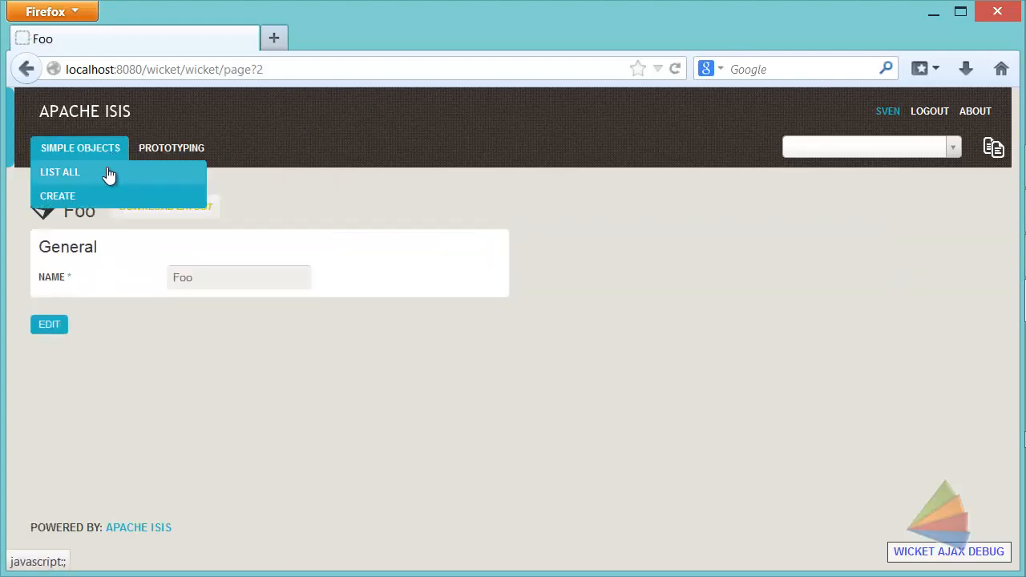
{"action": "left_click", "coordinate": [60, 172]}
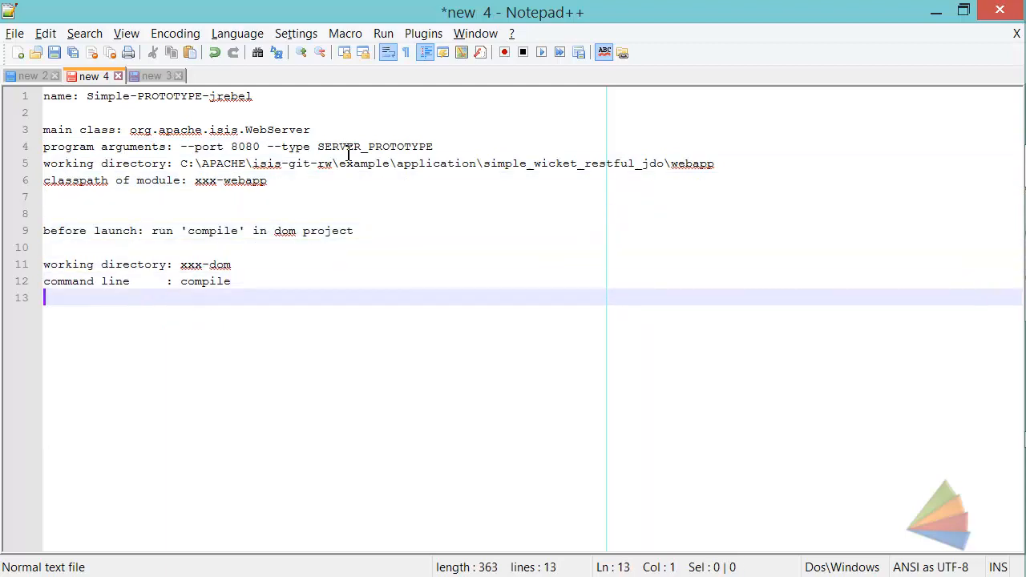
{"action": "key", "text": "alt+tab"}
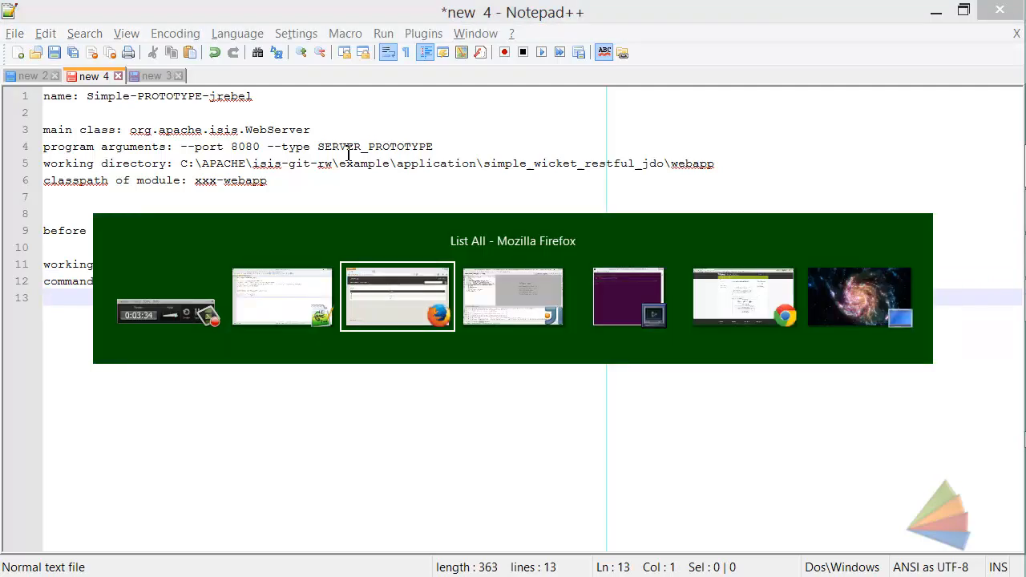